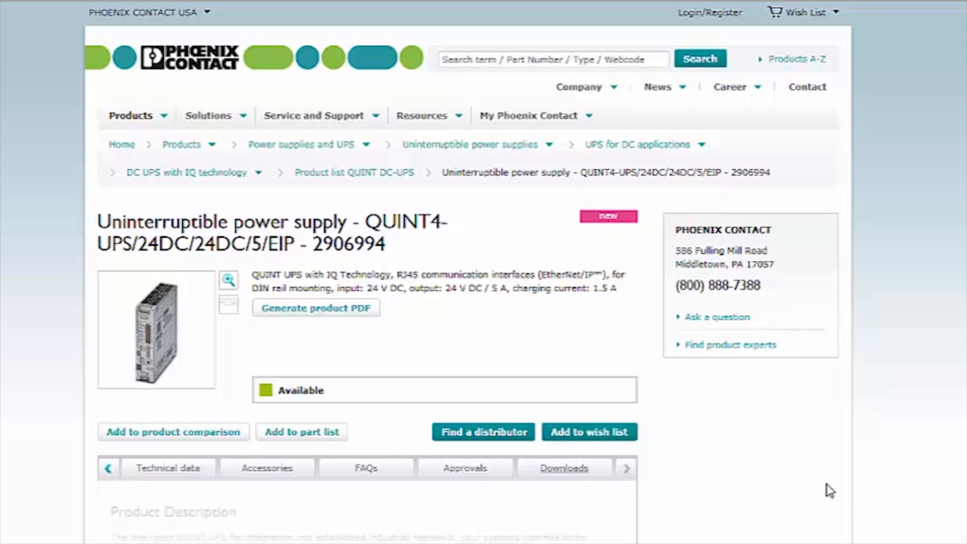
Show the QUINT4-UPS product's downloads list and scroll to the Software package entry.
{"action": "left_click", "coordinate": [562, 469]}
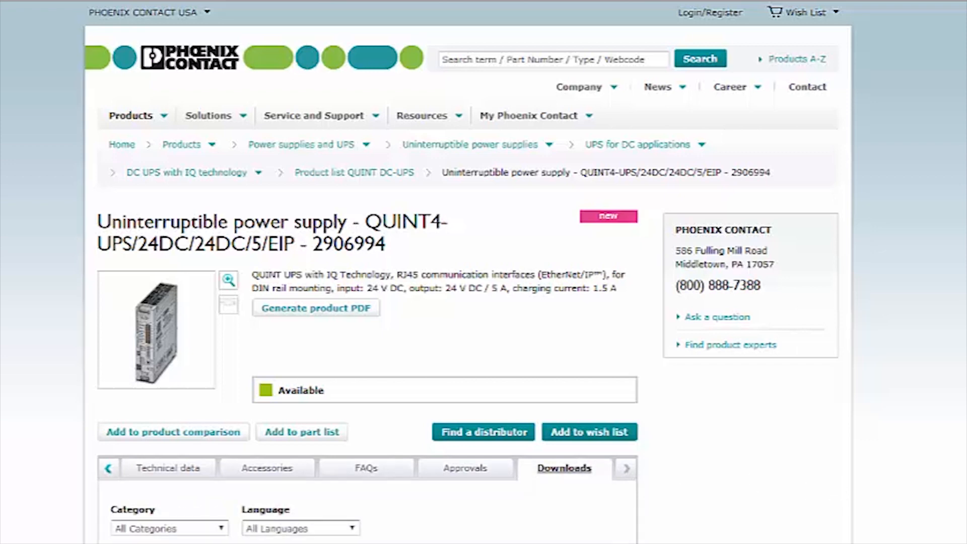
{"action": "scroll", "scroll_direction": "down", "scroll_amount": 3}
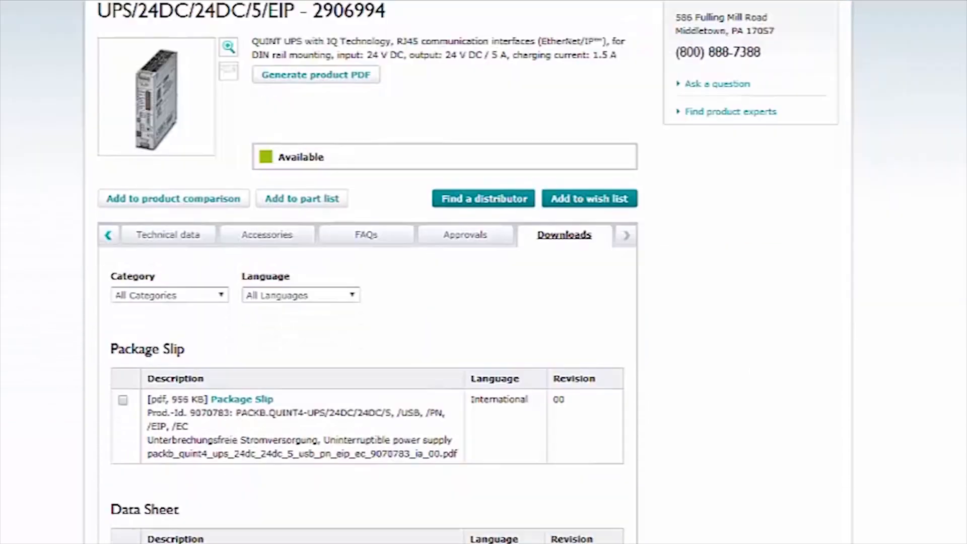
{"action": "scroll", "scroll_direction": "down", "scroll_amount": 3}
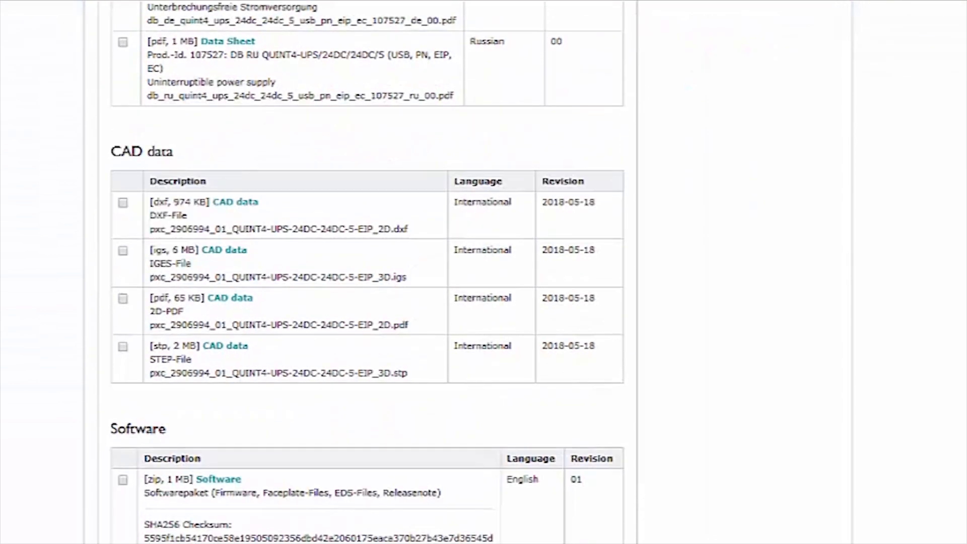
{"action": "scroll", "scroll_direction": "down", "scroll_amount": 3}
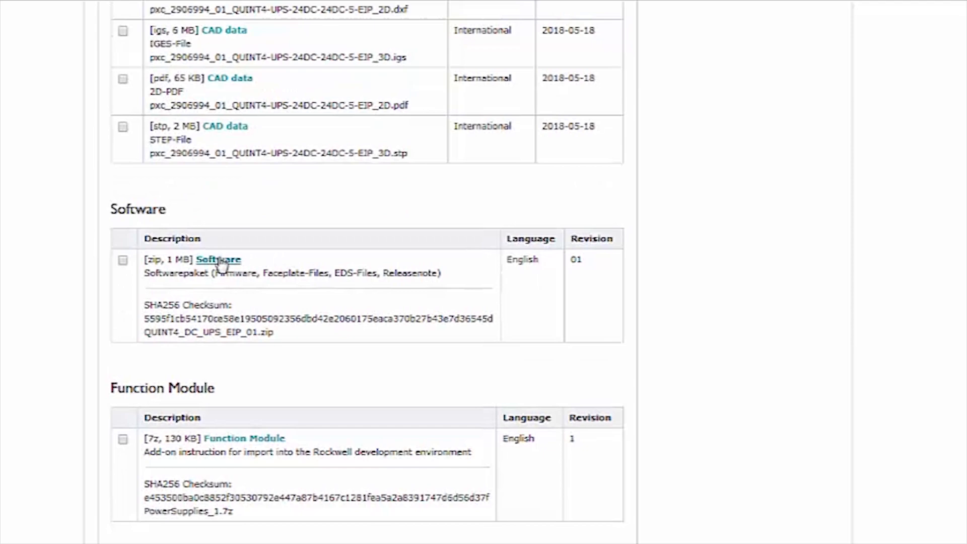
Accept the terms and software license for the Software package and start its download.
{"action": "left_click", "coordinate": [217, 259]}
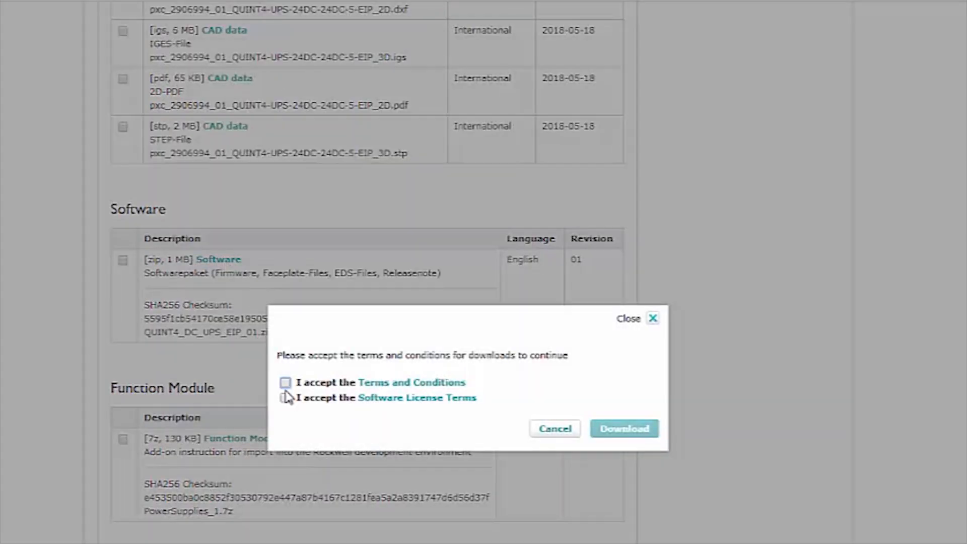
{"action": "left_click", "coordinate": [285, 397]}
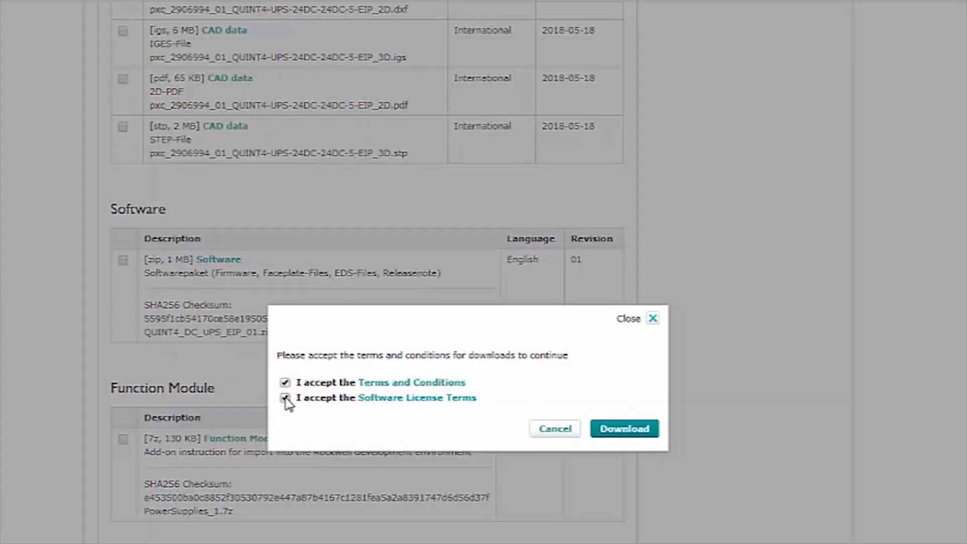
{"action": "left_click", "coordinate": [624, 428]}
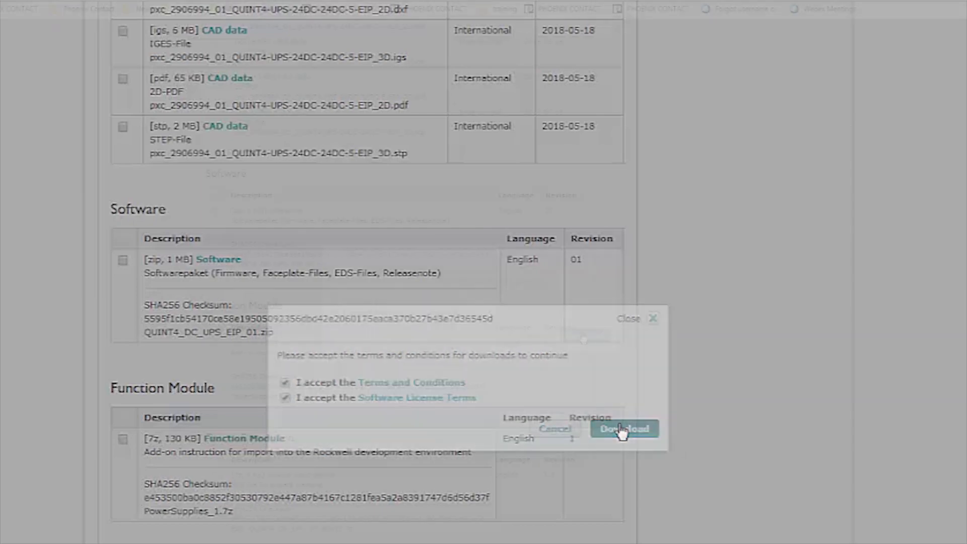
{"action": "left_click", "coordinate": [623, 429]}
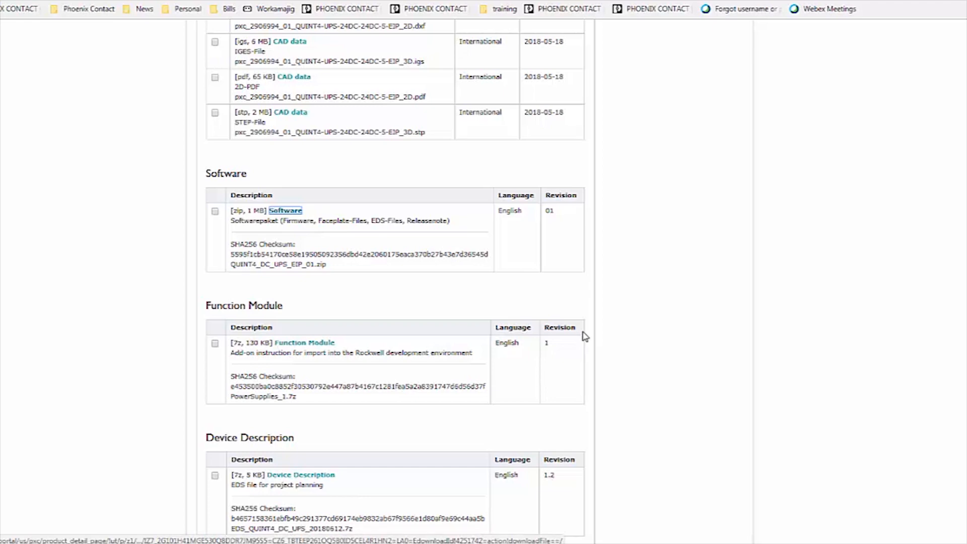
{"action": "mouse_move", "coordinate": [673, 265]}
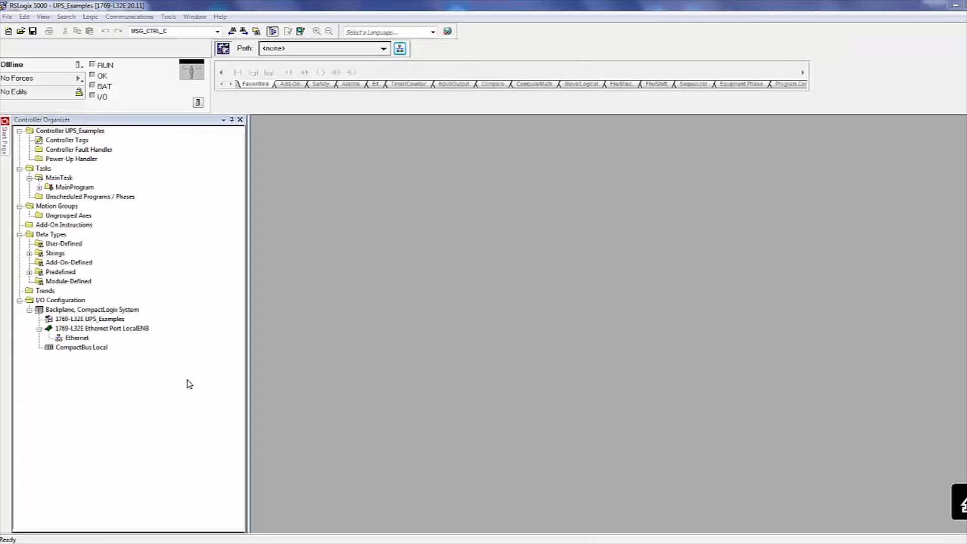
{"action": "mouse_move", "coordinate": [83, 342]}
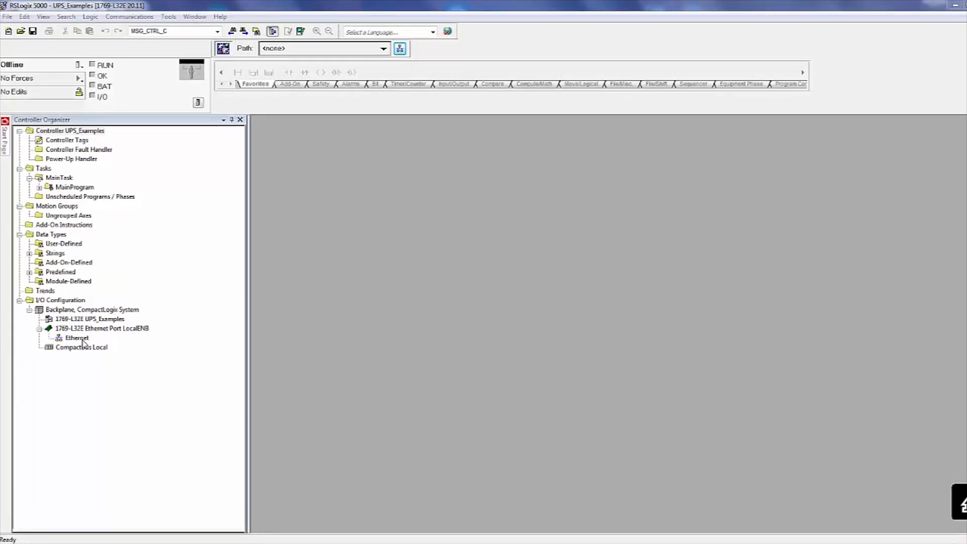
Add a new Ethernet module, filter to Phoenix Contact and create the 2906994 QUINT4-UPS/24DC/24DC/5.
{"action": "right_click", "coordinate": [76, 339]}
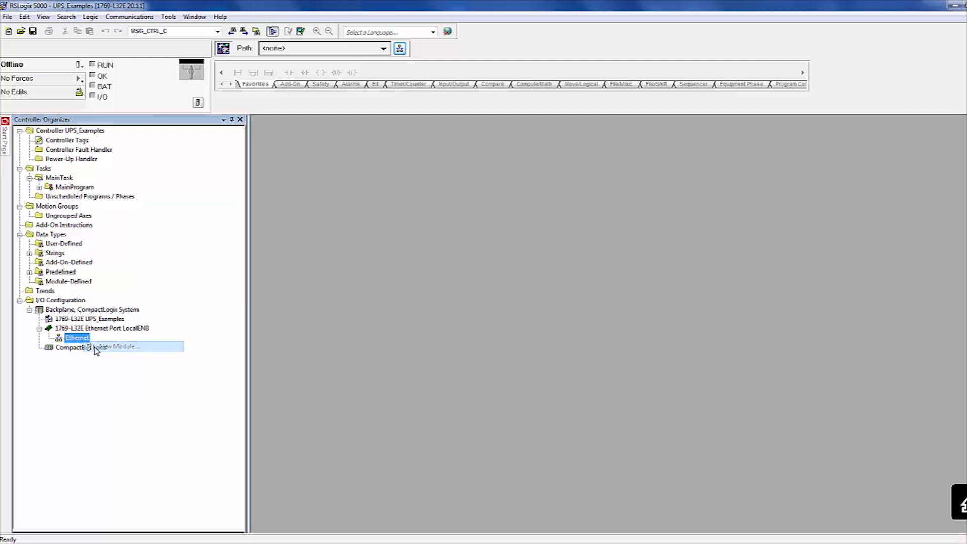
{"action": "left_click", "coordinate": [116, 345]}
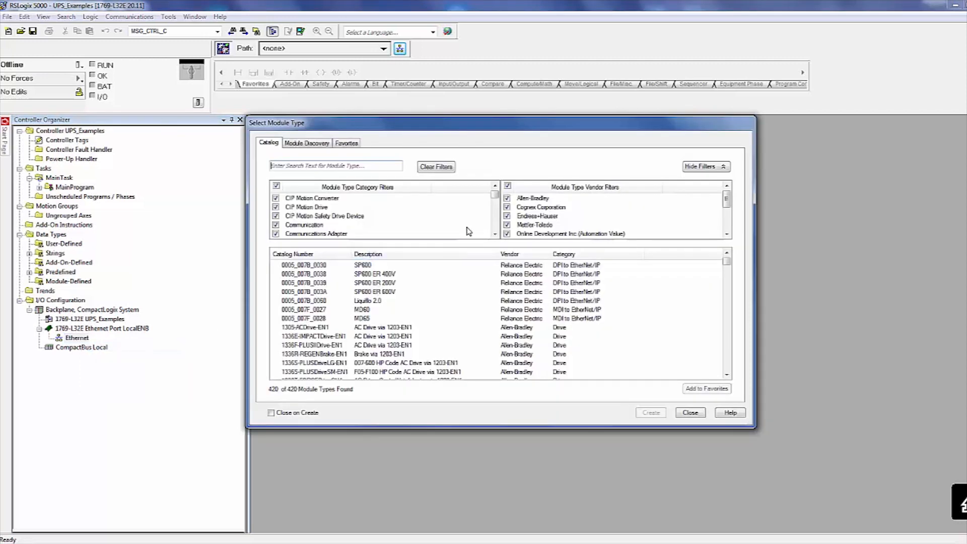
{"action": "left_click", "coordinate": [506, 185]}
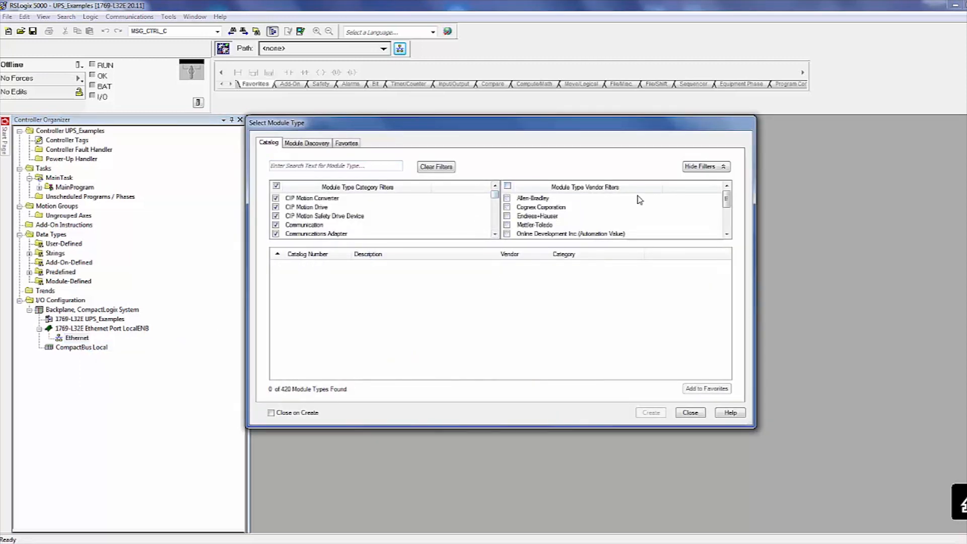
{"action": "left_click", "coordinate": [726, 212]}
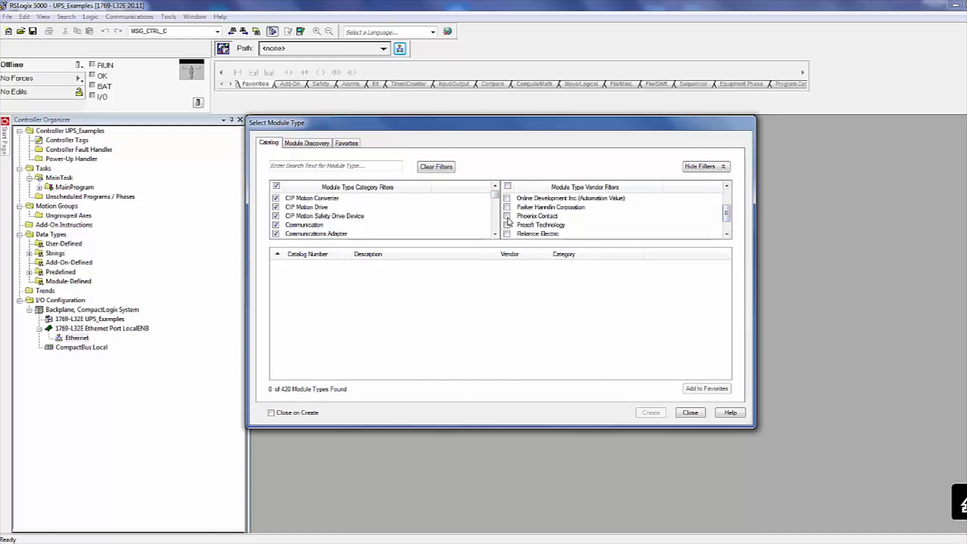
{"action": "left_click", "coordinate": [507, 215]}
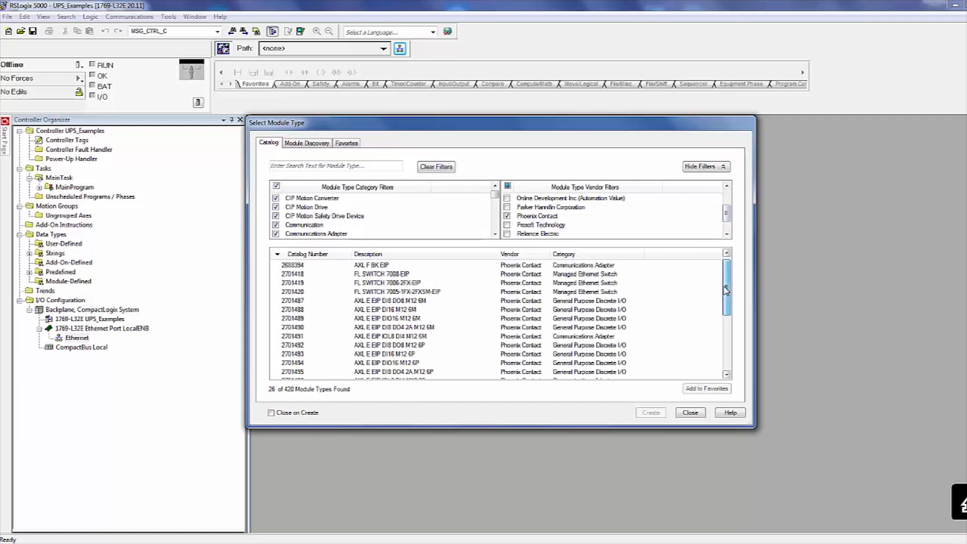
{"action": "left_click", "coordinate": [392, 345]}
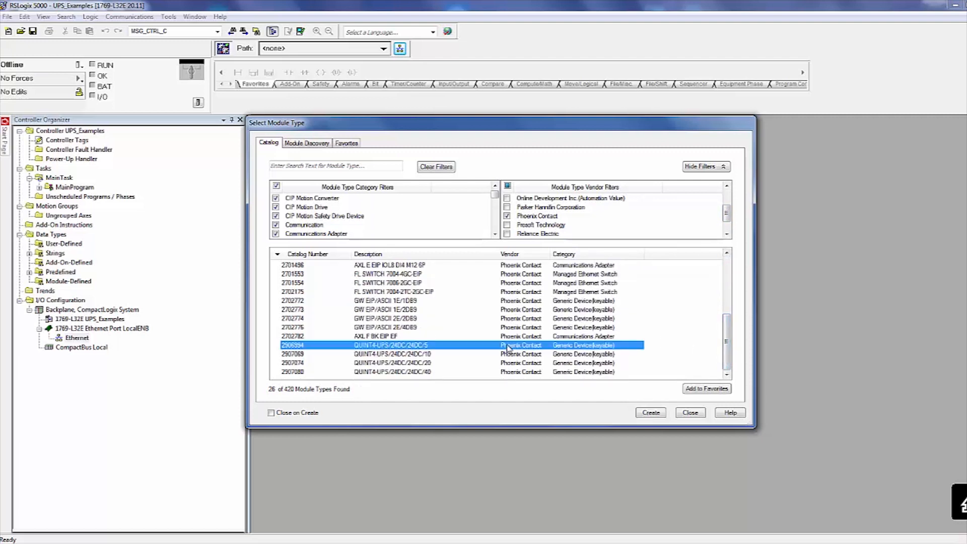
{"action": "left_click", "coordinate": [650, 412]}
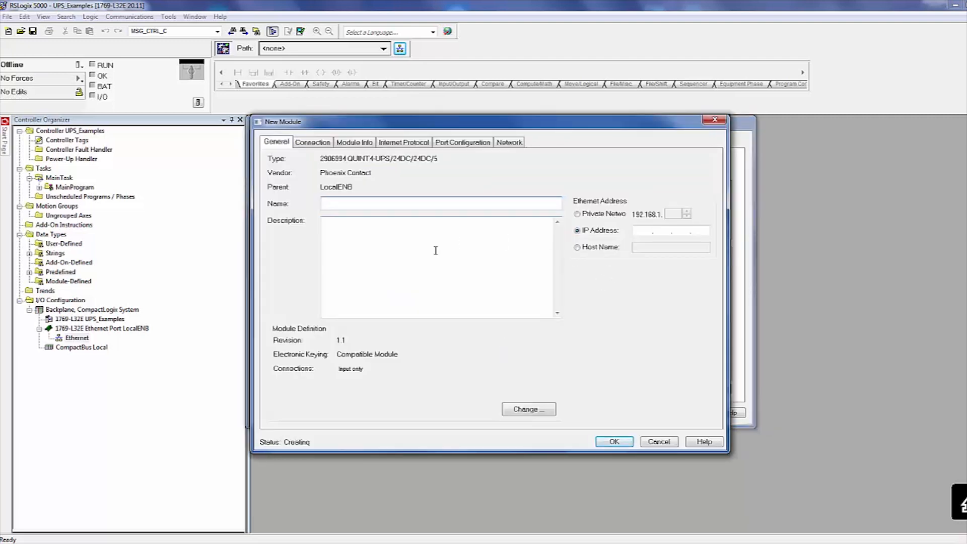
Name the module QUINT4_UPS_EIP at IP 192.168.0.25 and confirm its creation.
{"action": "type", "text": "QUINT"}
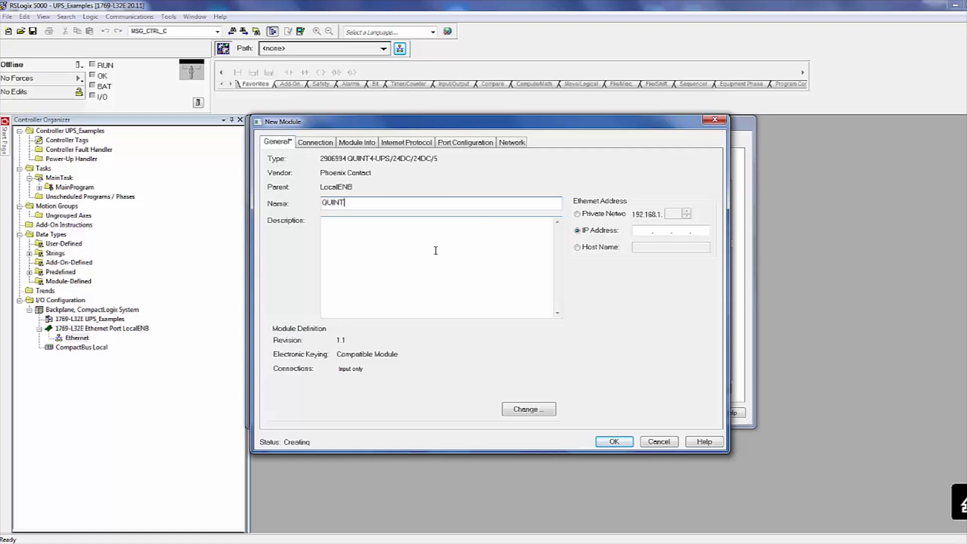
{"action": "type", "text": "4_UPS"}
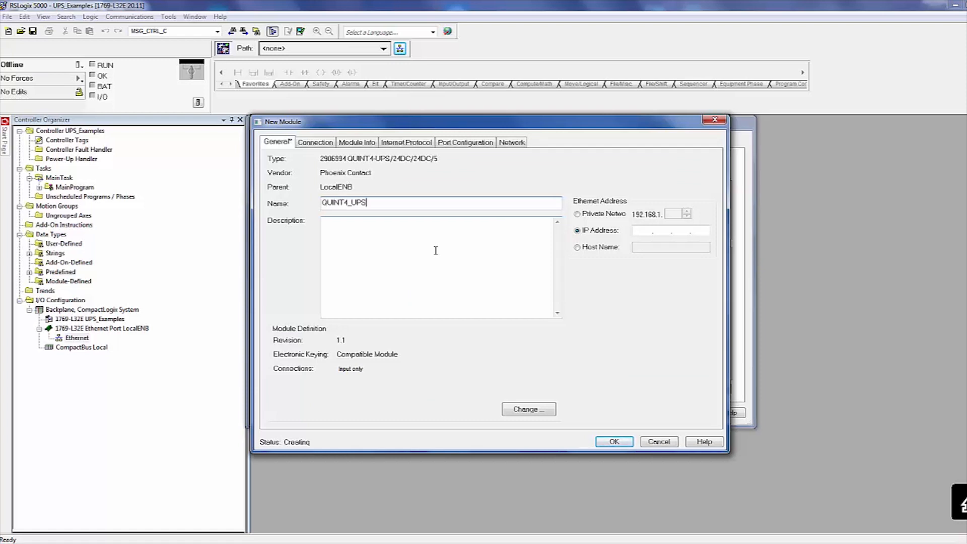
{"action": "type", "text": "_EIP"}
{"action": "left_click", "coordinate": [671, 230]}
{"action": "type", "text": "192 . 168 . 0 . 25"}
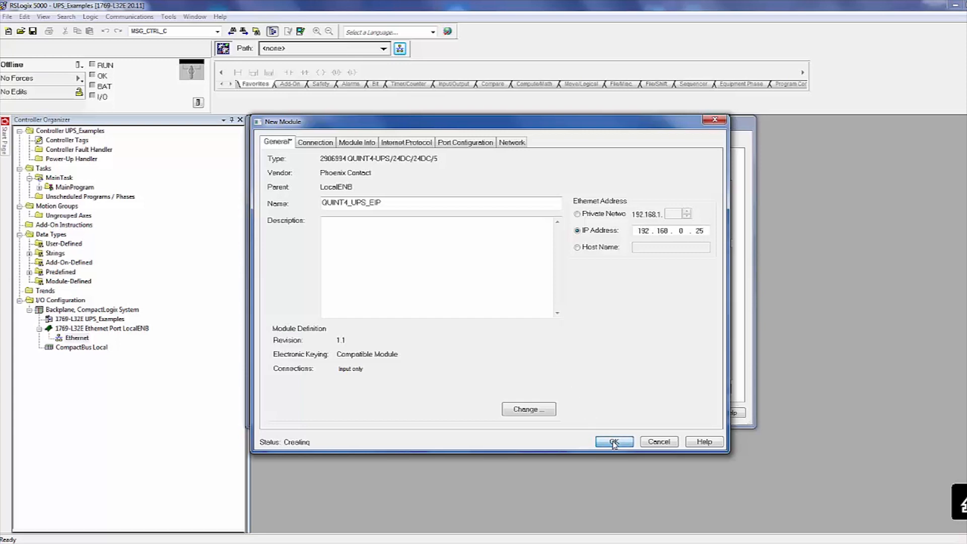
{"action": "left_click", "coordinate": [613, 441]}
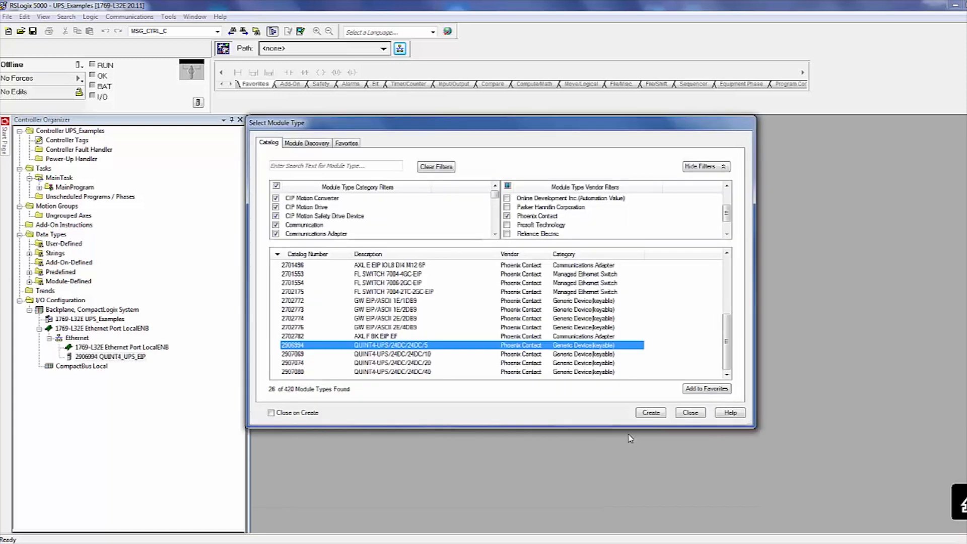
Close the catalog, open MainProgram's MainRoutine ladder and bring up the End rung's import actions.
{"action": "left_click", "coordinate": [650, 412]}
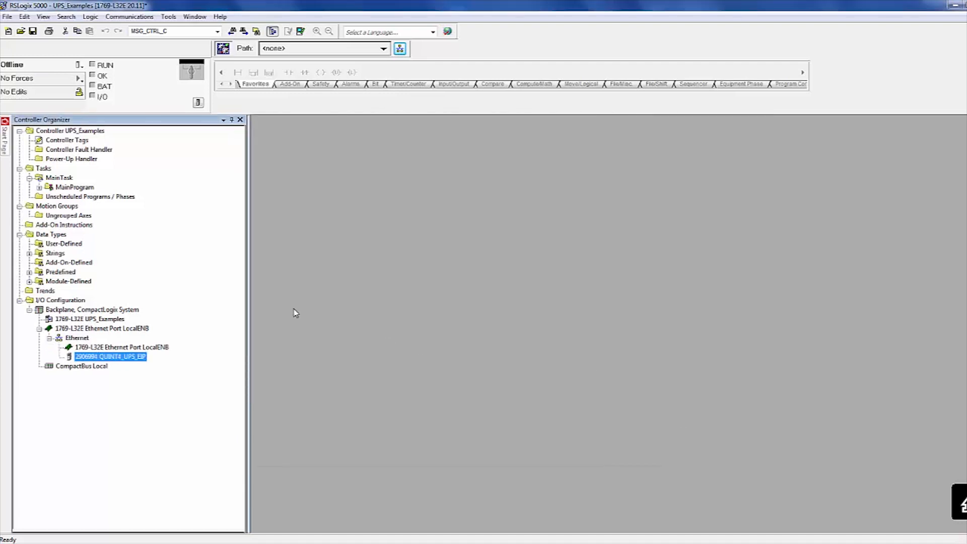
{"action": "left_click", "coordinate": [73, 188]}
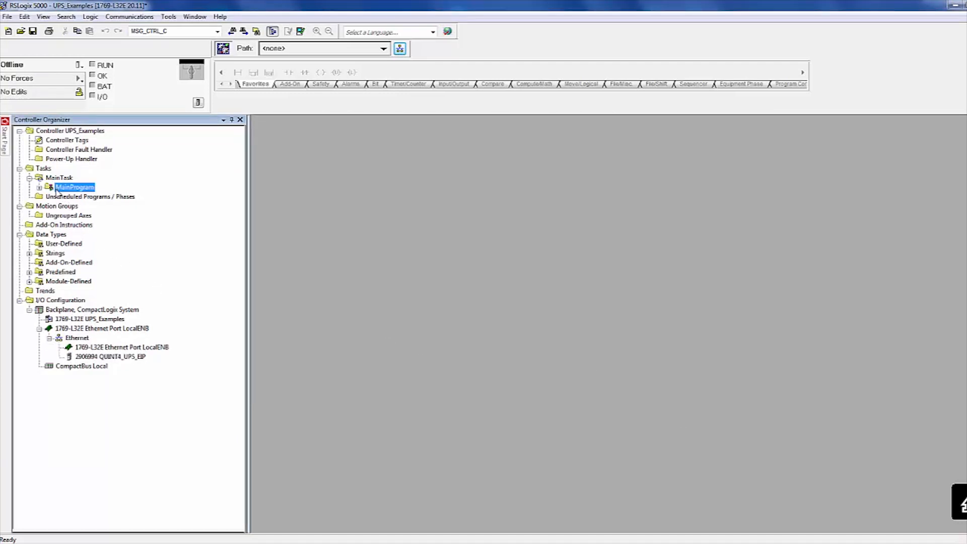
{"action": "double_click", "coordinate": [73, 188]}
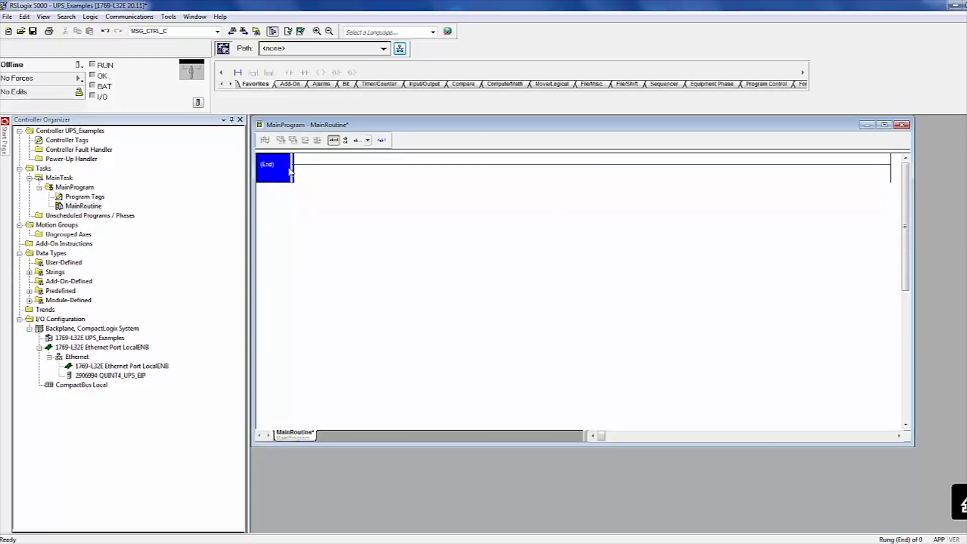
{"action": "right_click", "coordinate": [290, 166]}
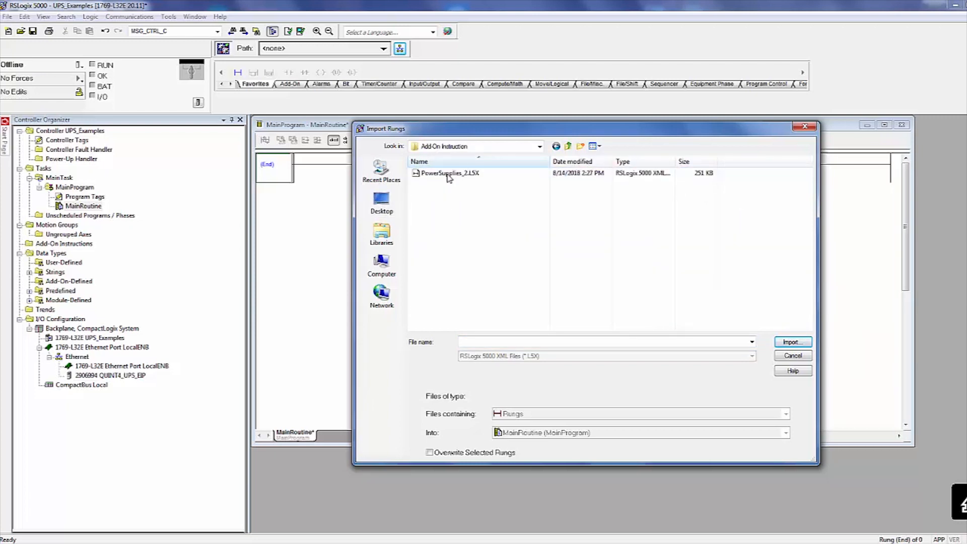
Import PowerSupplies_2.L5X, adding the PS_DcUpsEIP_Implicit_2 Execute AOI rung to MainRoutine.
{"action": "left_click", "coordinate": [450, 173]}
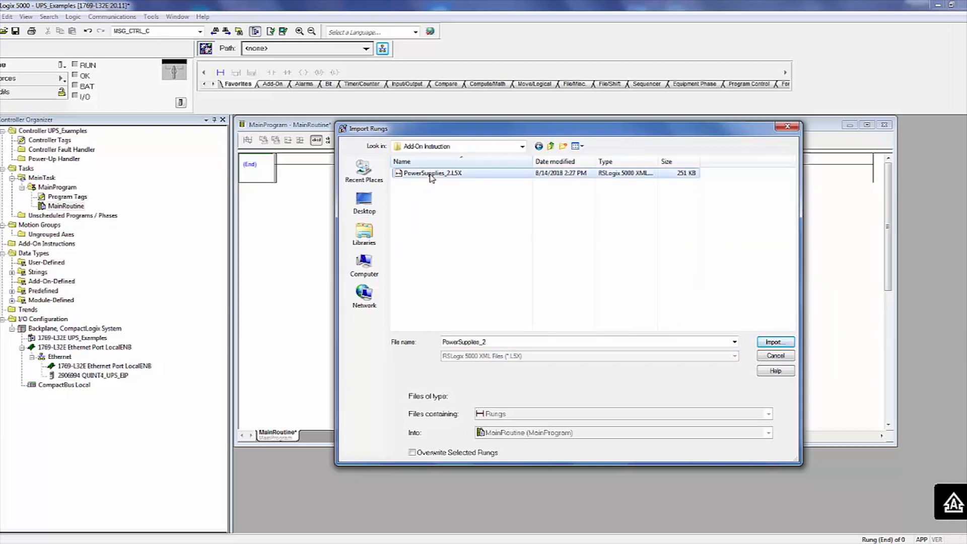
{"action": "left_click", "coordinate": [775, 341]}
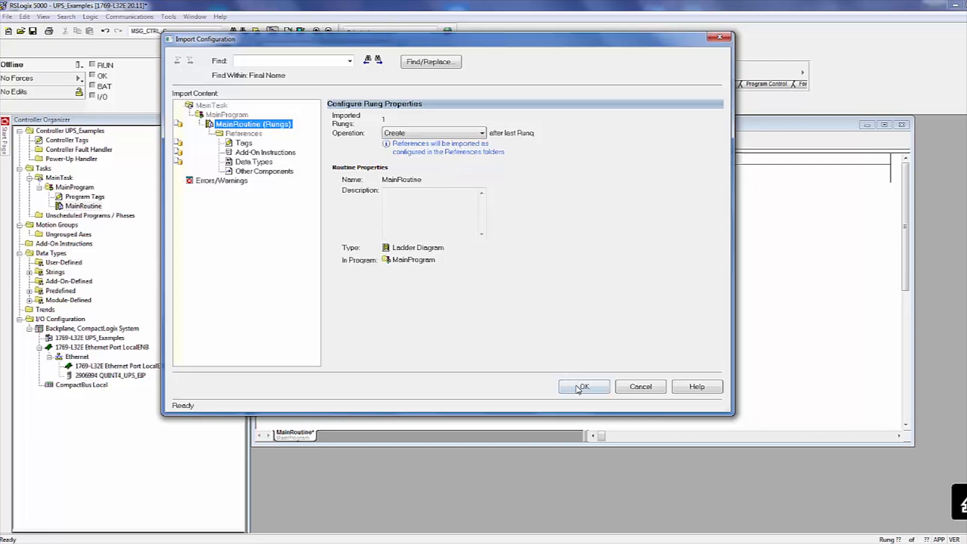
{"action": "left_click", "coordinate": [582, 386]}
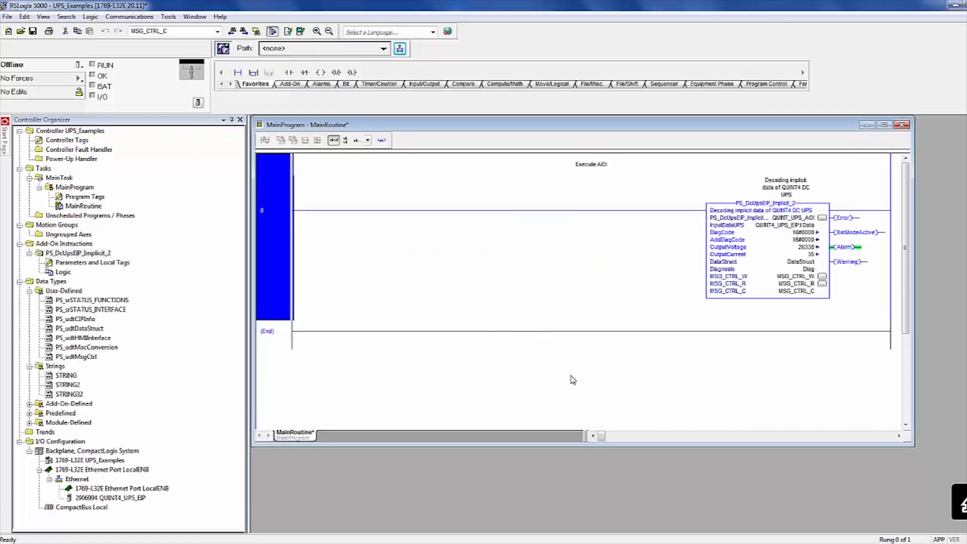
Verify the controller project and browse the AB_ETHIP-1 Ethernet device list in Who Active.
{"action": "left_click", "coordinate": [301, 31]}
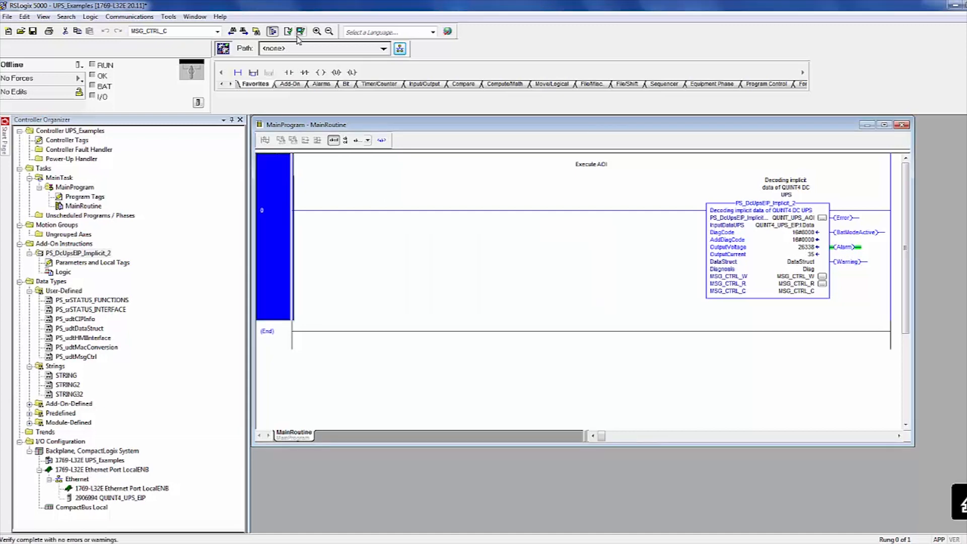
{"action": "left_click", "coordinate": [400, 49]}
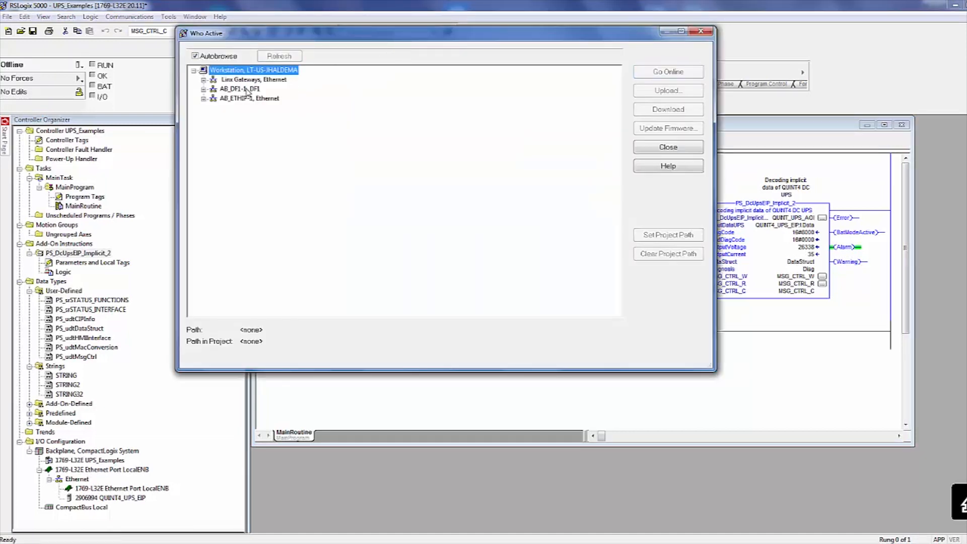
{"action": "left_click", "coordinate": [205, 97]}
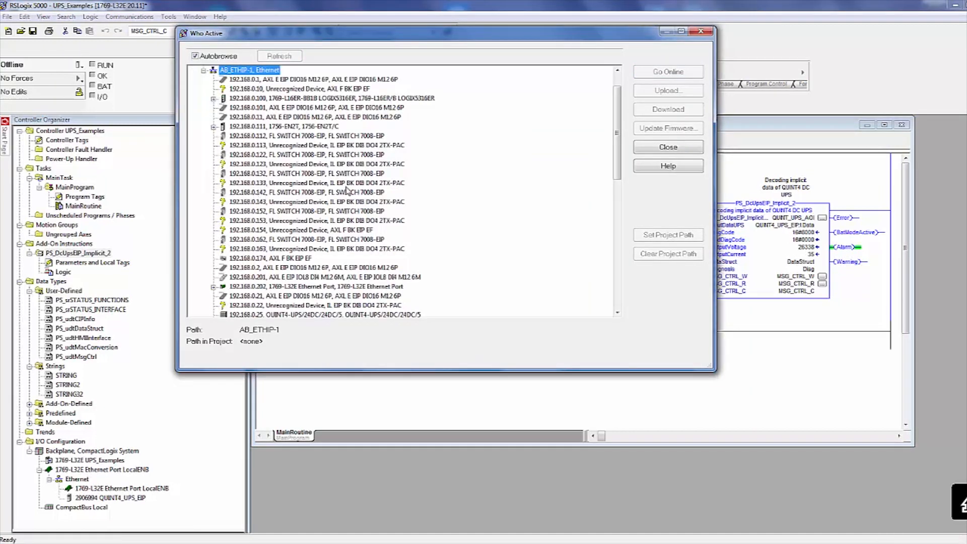
{"action": "scroll", "scroll_direction": "down", "scroll_amount": 3}
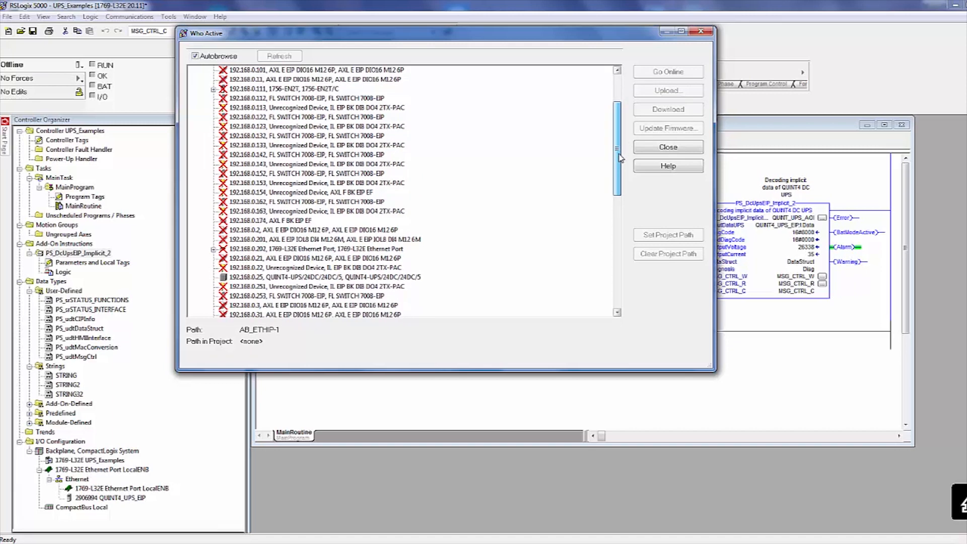
{"action": "scroll", "scroll_direction": "down", "scroll_amount": 3}
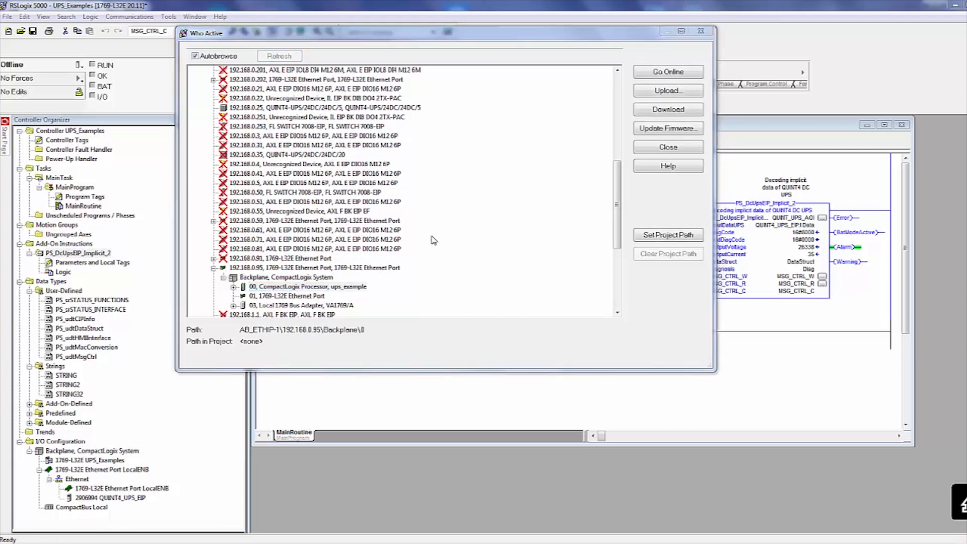
Download UPS_Examples to the CompactLogix controller at 192.168.0.95 slot 0 and confirm.
{"action": "left_click", "coordinate": [666, 109]}
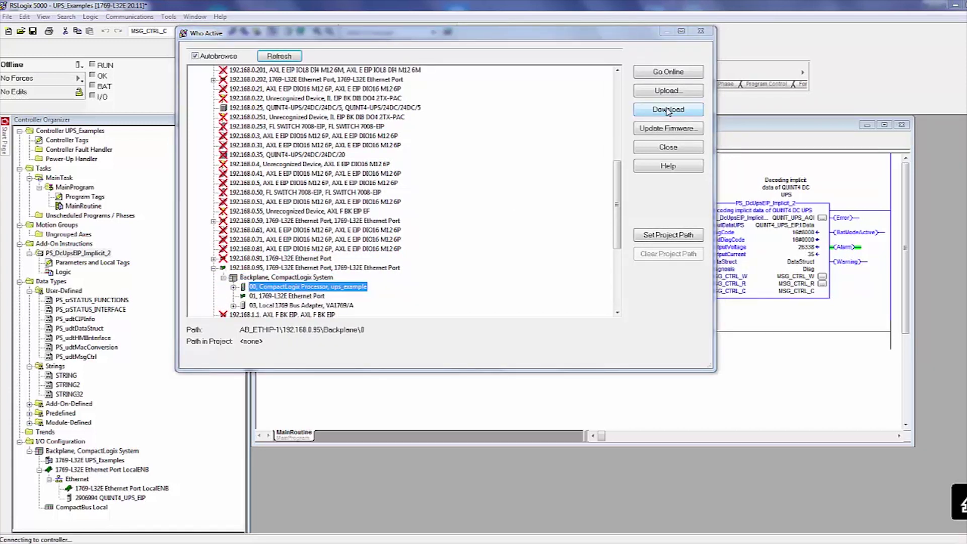
{"action": "left_click", "coordinate": [667, 109]}
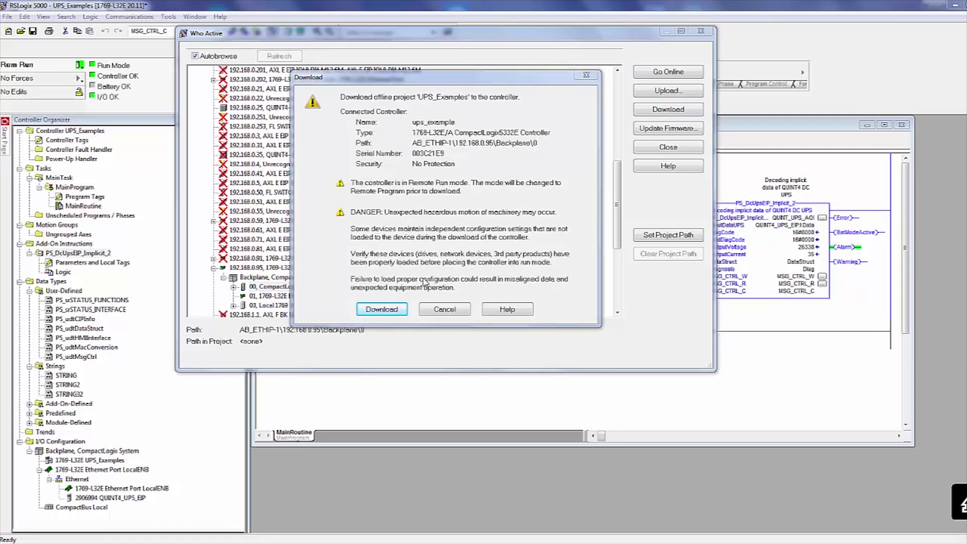
{"action": "left_click", "coordinate": [381, 309]}
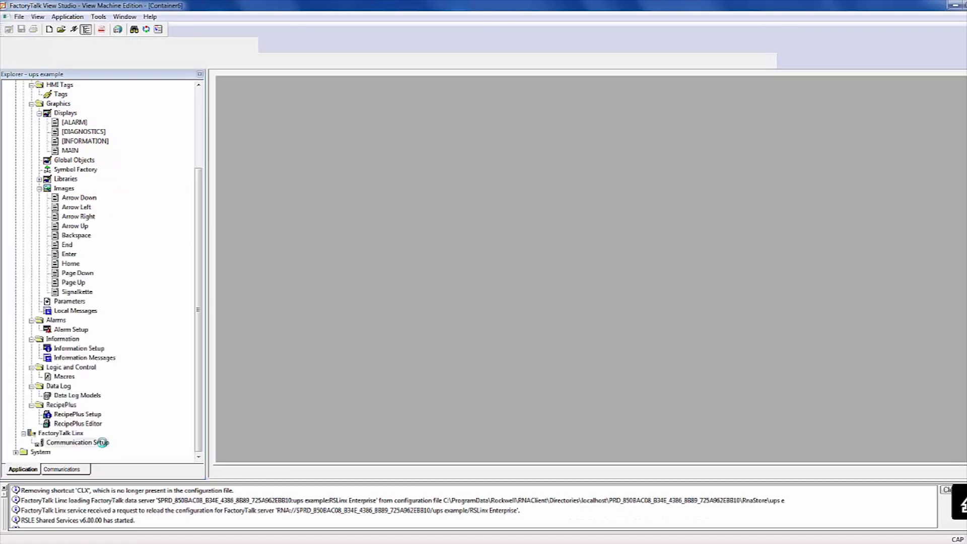
In Communication Setup, point the CLX shortcut at 192.168.0.95 Backplane slot 0 UPS_Examples.
{"action": "double_click", "coordinate": [77, 442]}
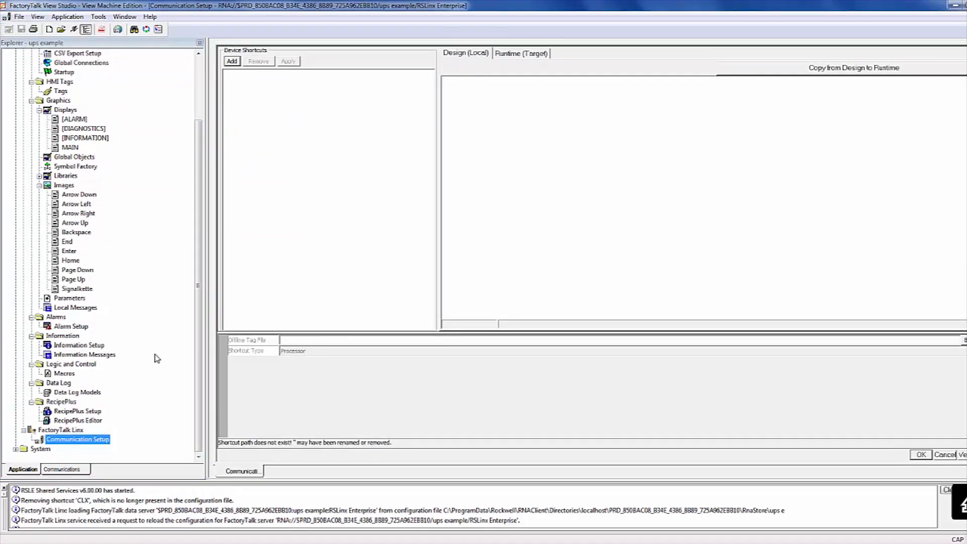
{"action": "left_click", "coordinate": [231, 61]}
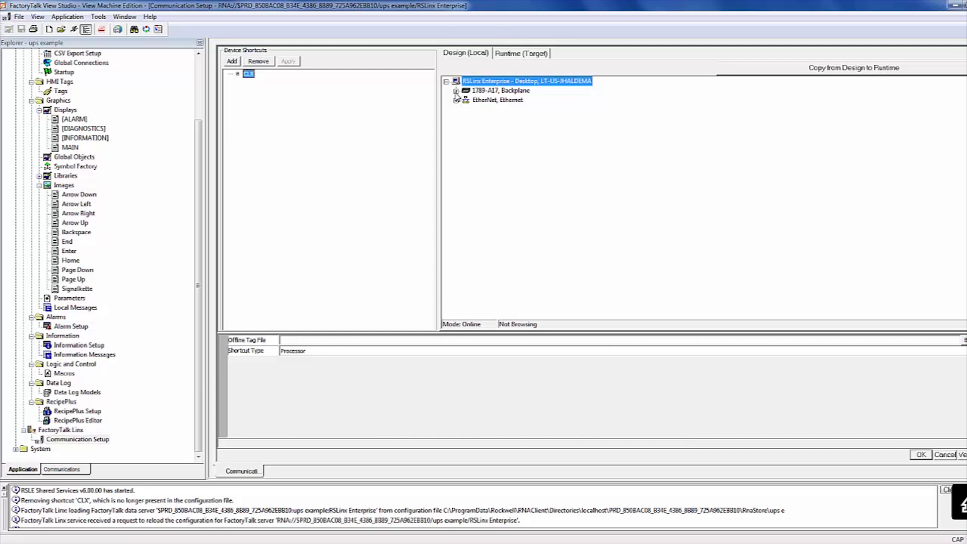
{"action": "left_click", "coordinate": [456, 100]}
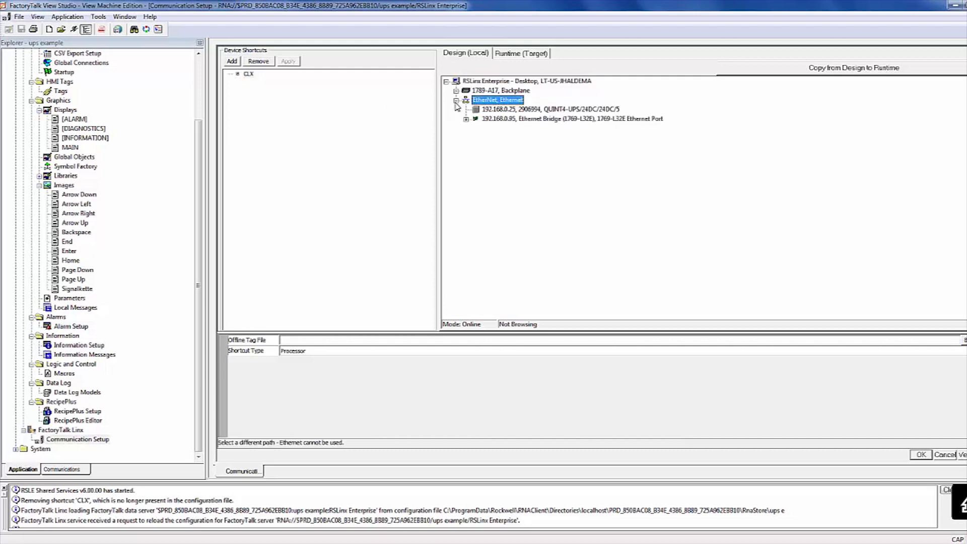
{"action": "left_click", "coordinate": [467, 119]}
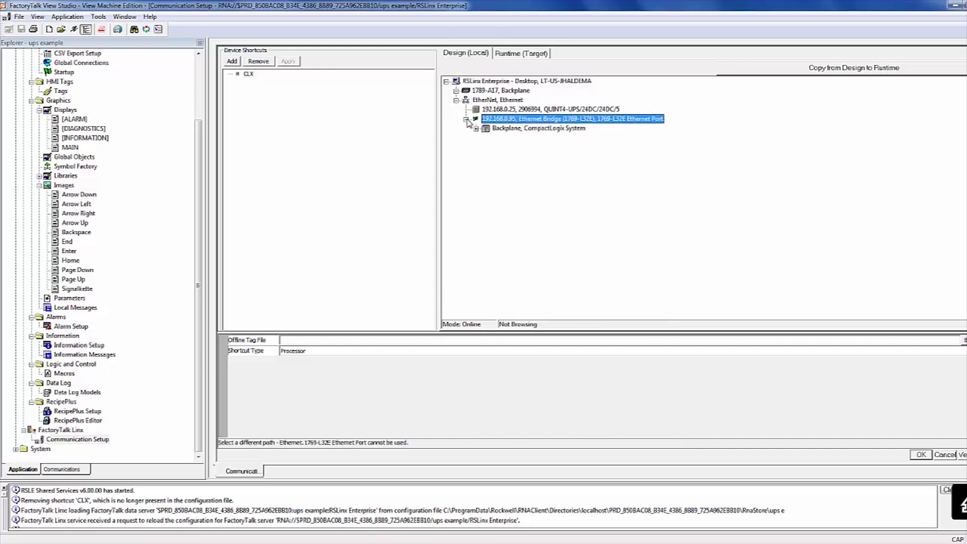
{"action": "left_click", "coordinate": [484, 128]}
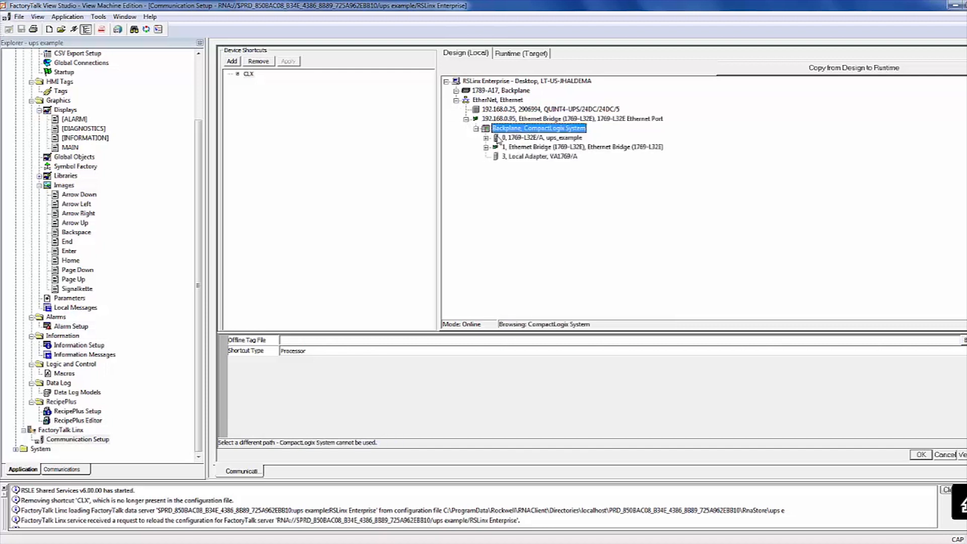
{"action": "left_click", "coordinate": [541, 137]}
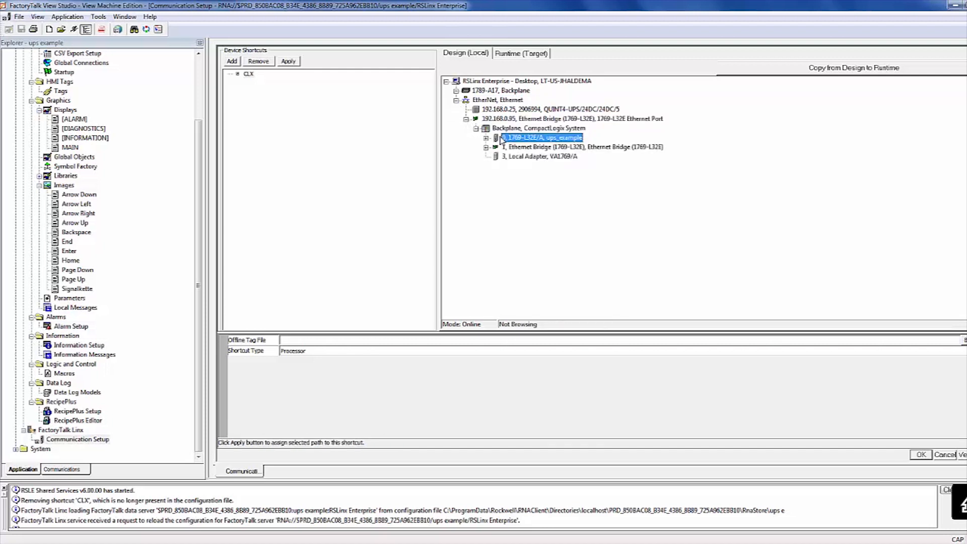
{"action": "left_click", "coordinate": [542, 137]}
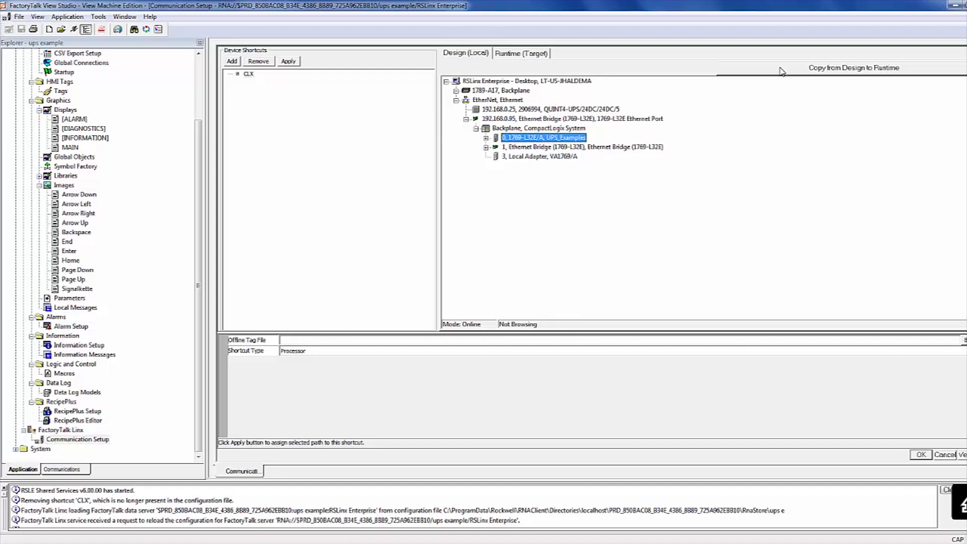
Copy the design shortcuts to the runtime configuration and close communication setup.
{"action": "left_click", "coordinate": [853, 67]}
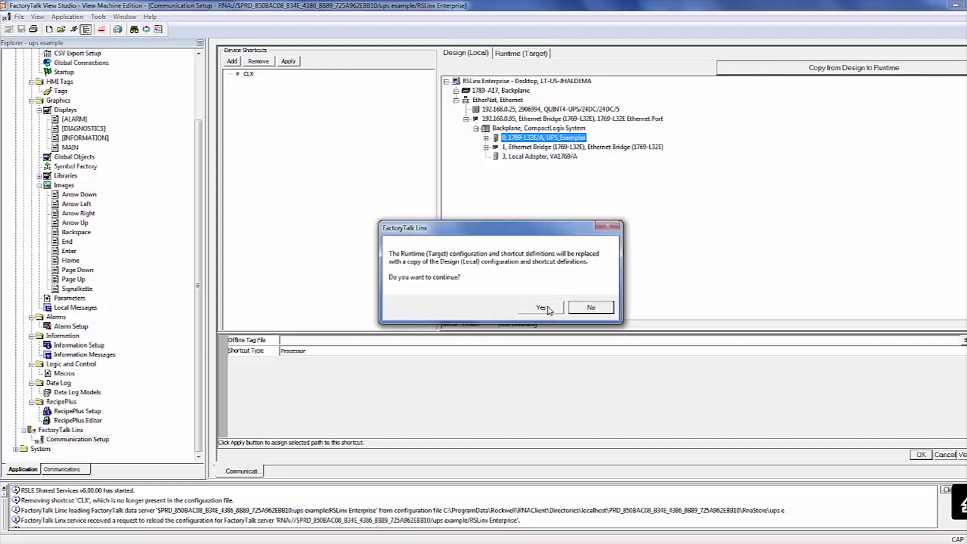
{"action": "left_click", "coordinate": [540, 308]}
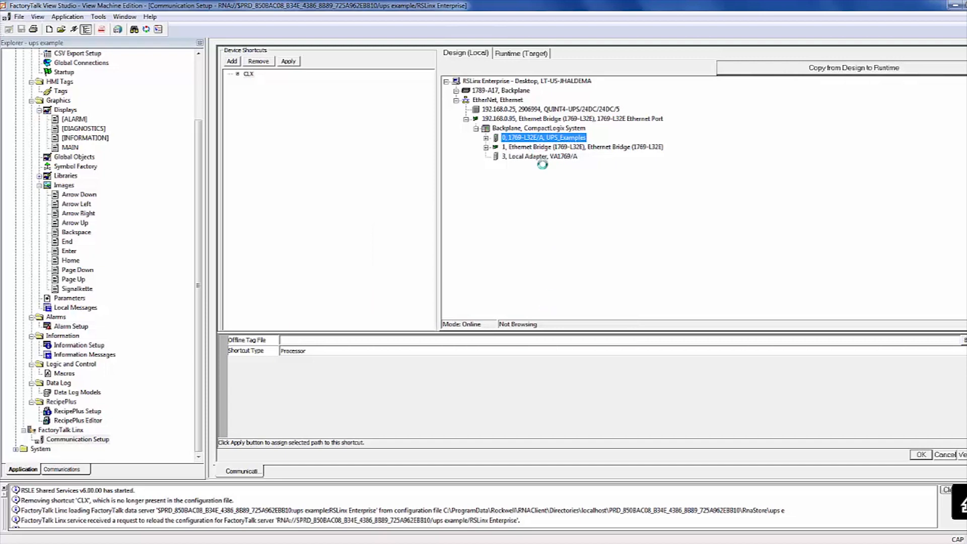
{"action": "left_click", "coordinate": [920, 454]}
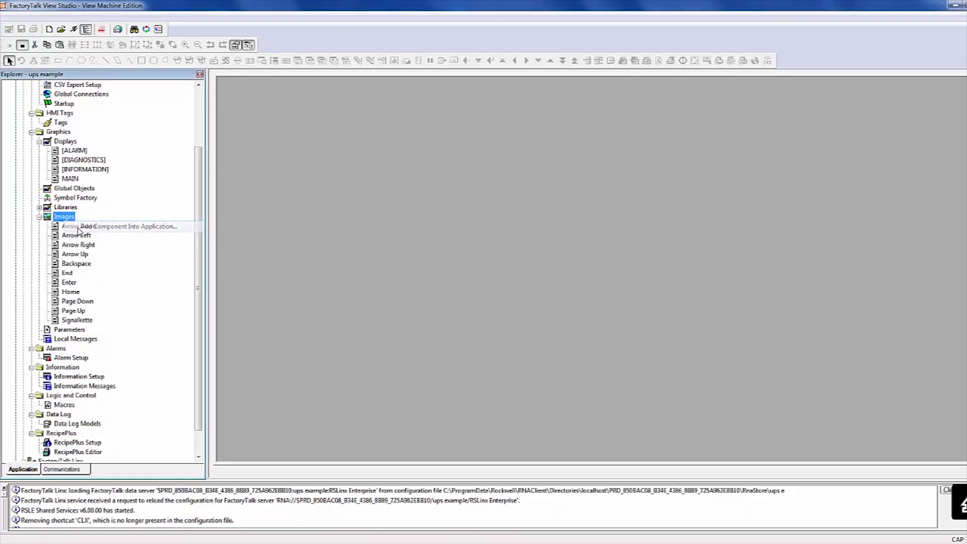
Import the five UPS bitmap images from the QUINT4_UPS_Faceplate Graphics folder.
{"action": "left_click", "coordinate": [120, 226]}
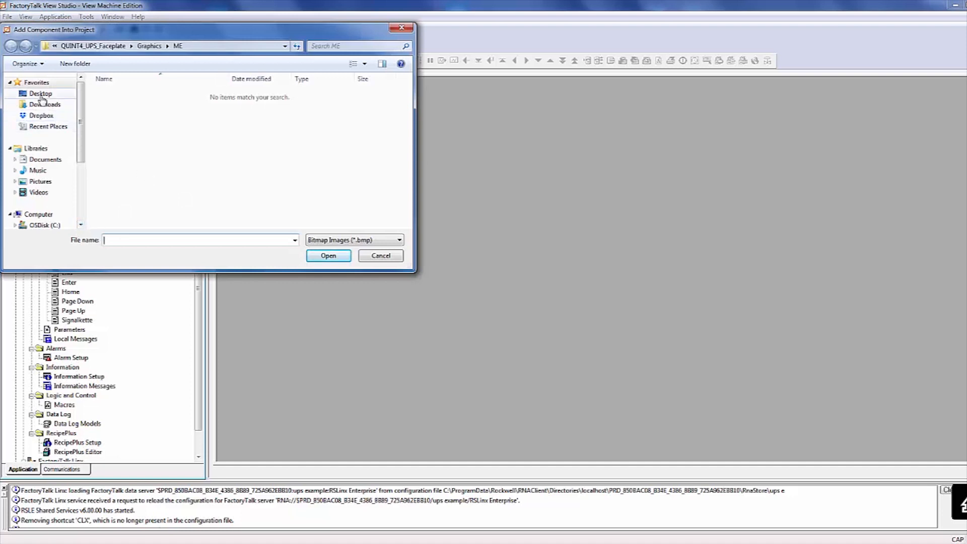
{"action": "left_click", "coordinate": [11, 45]}
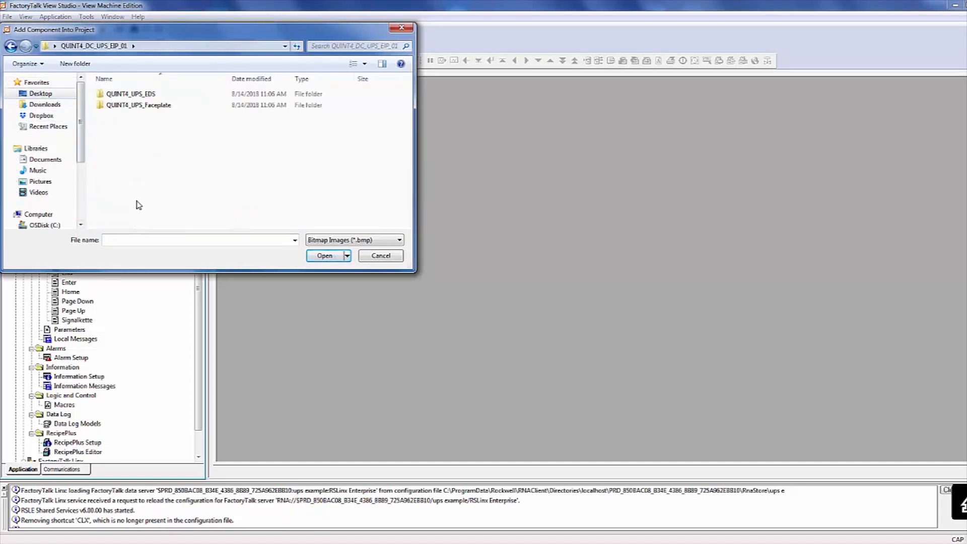
{"action": "double_click", "coordinate": [139, 105]}
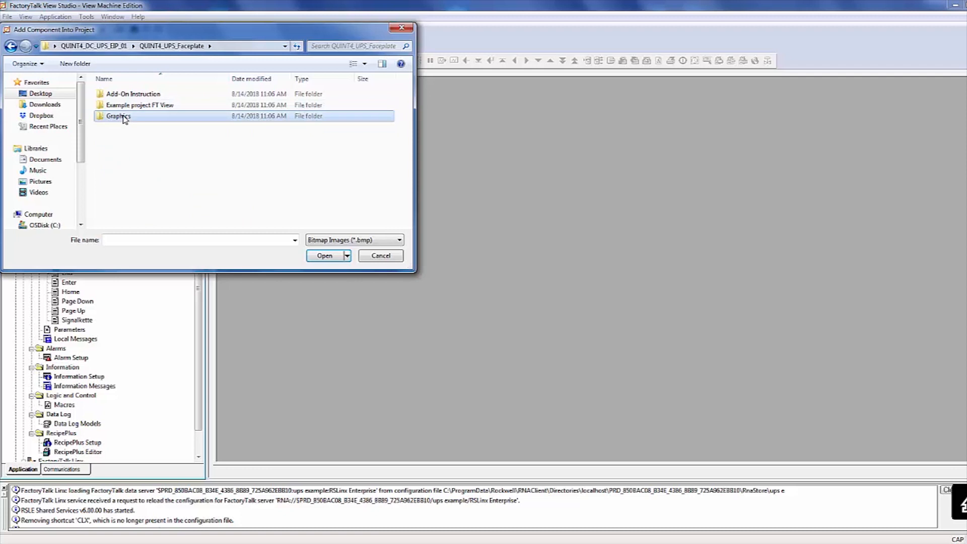
{"action": "double_click", "coordinate": [118, 115]}
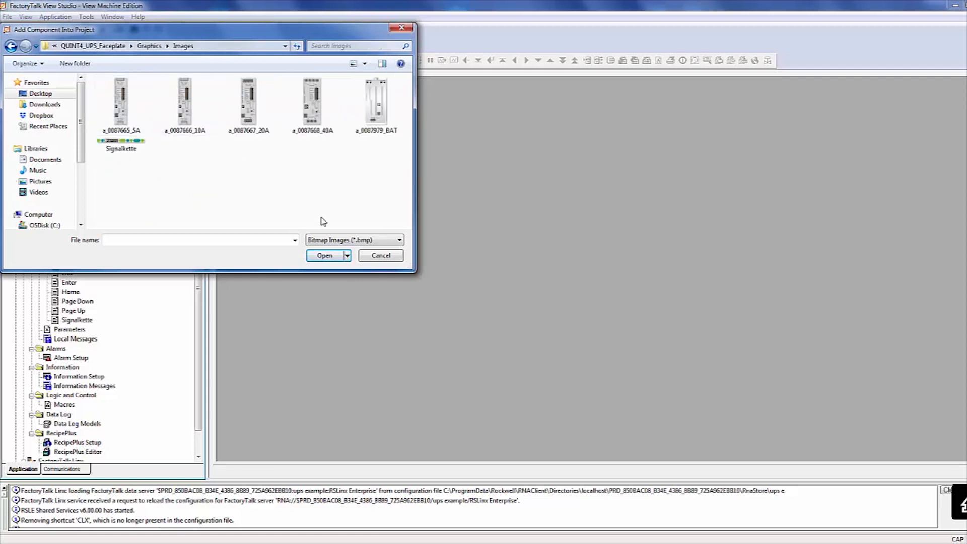
{"action": "left_click", "coordinate": [380, 255]}
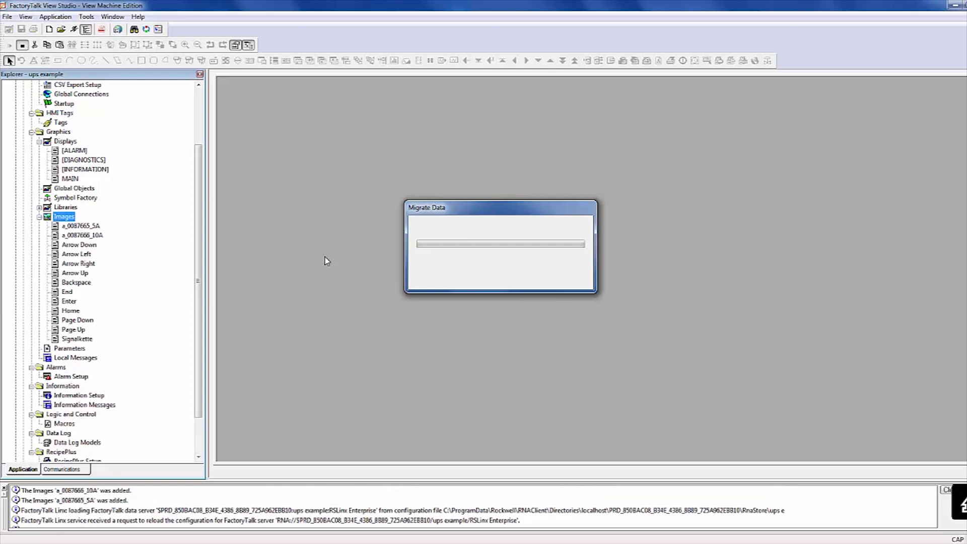
Import the P1 parameter file and the QUINT4_UPS_EIP_Faceplate display into the application.
{"action": "right_click", "coordinate": [70, 376]}
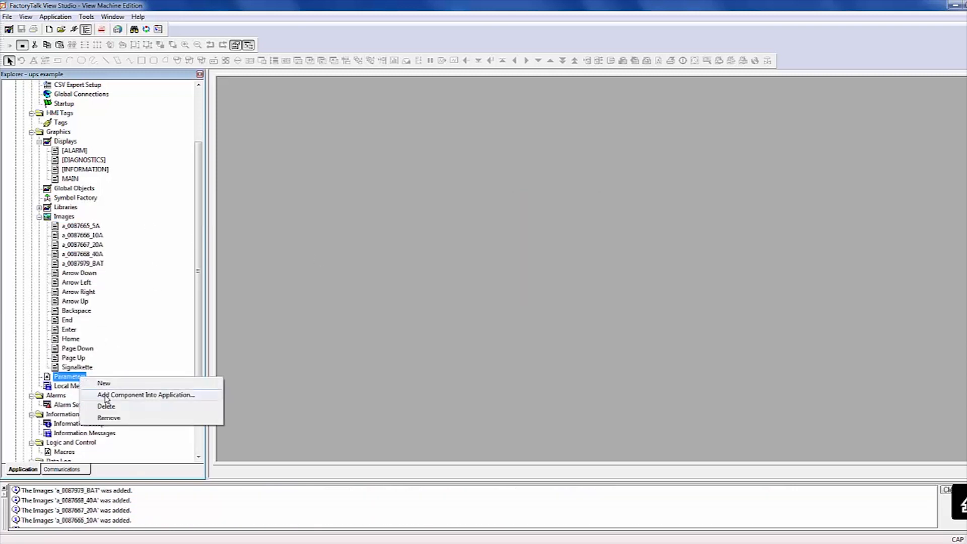
{"action": "left_click", "coordinate": [145, 395]}
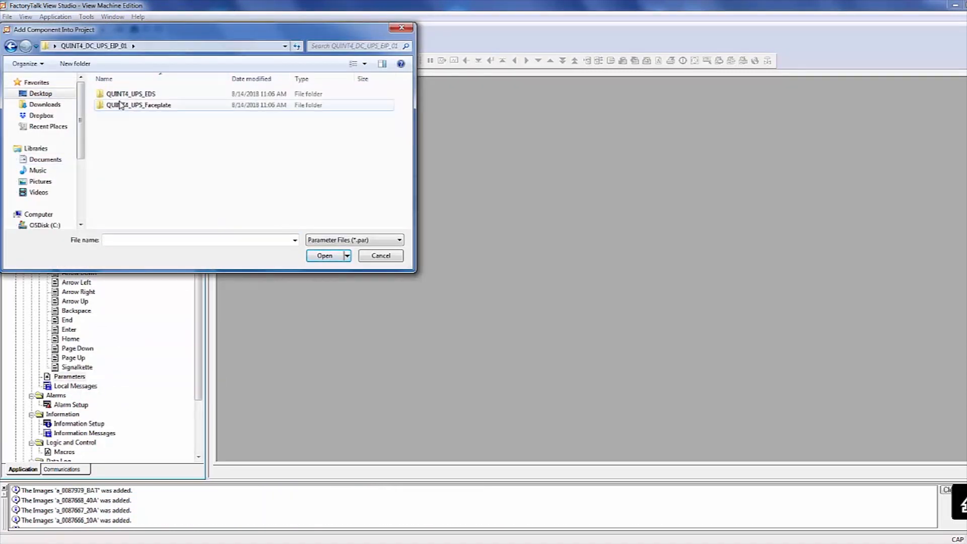
{"action": "double_click", "coordinate": [137, 104]}
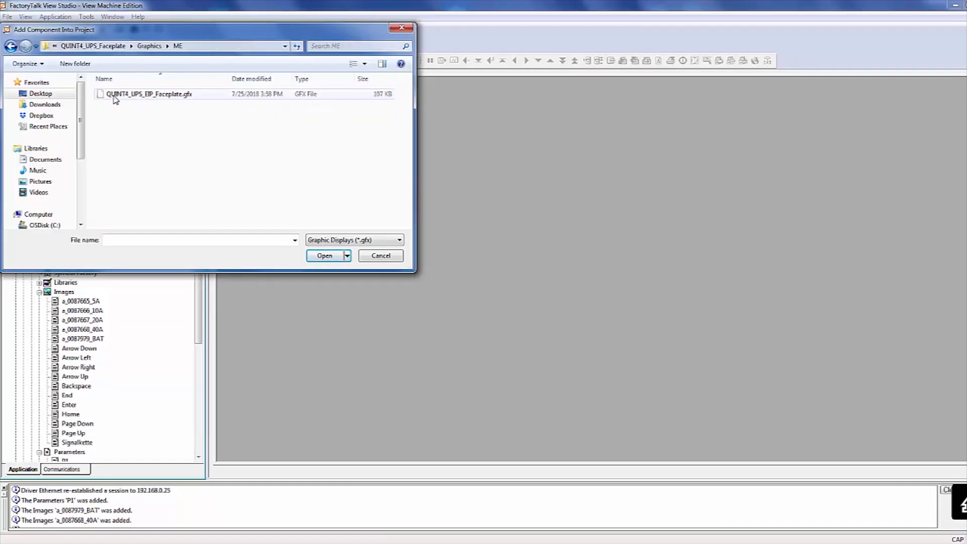
{"action": "left_click", "coordinate": [324, 255]}
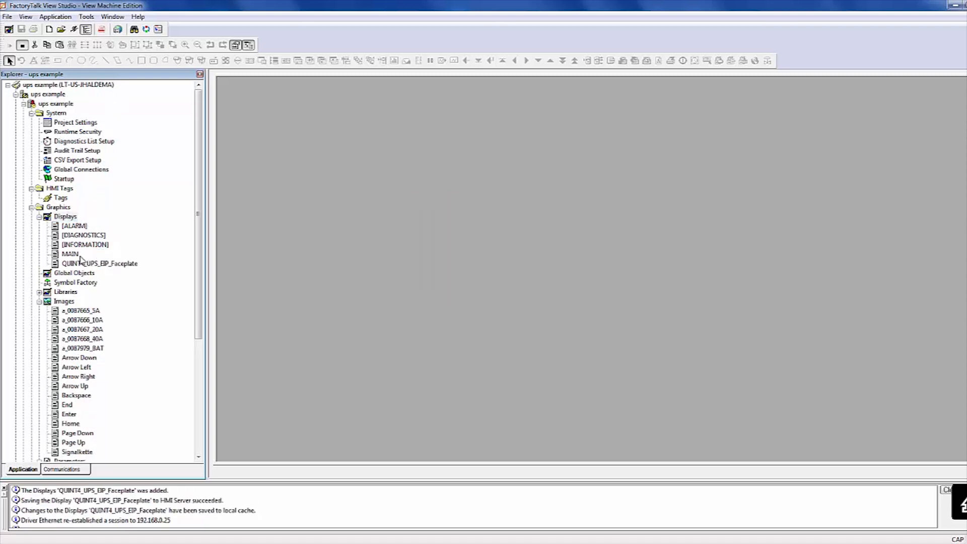
On MAIN, add a goto-display button targeting the QUINT4_UPS_EIP_Faceplate display with P1.
{"action": "left_click", "coordinate": [69, 254]}
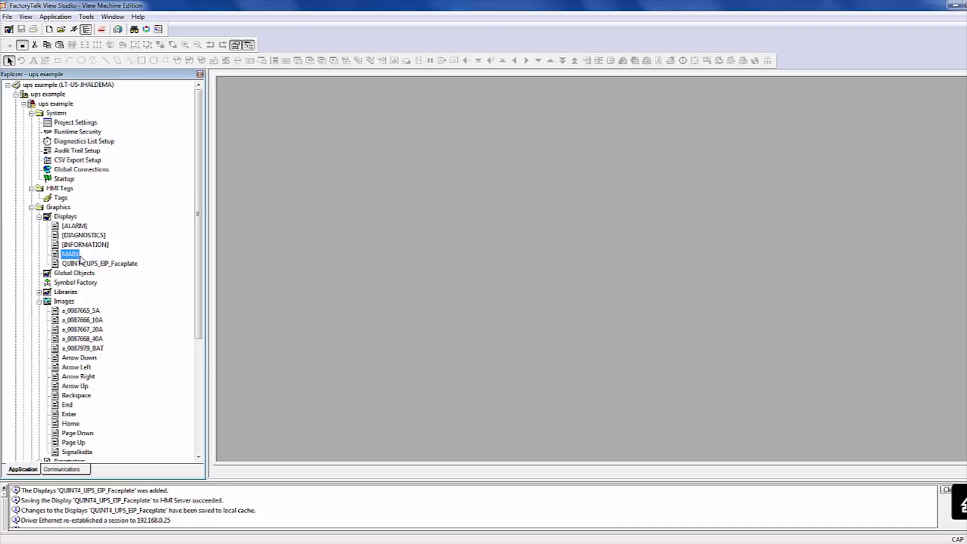
{"action": "double_click", "coordinate": [69, 254]}
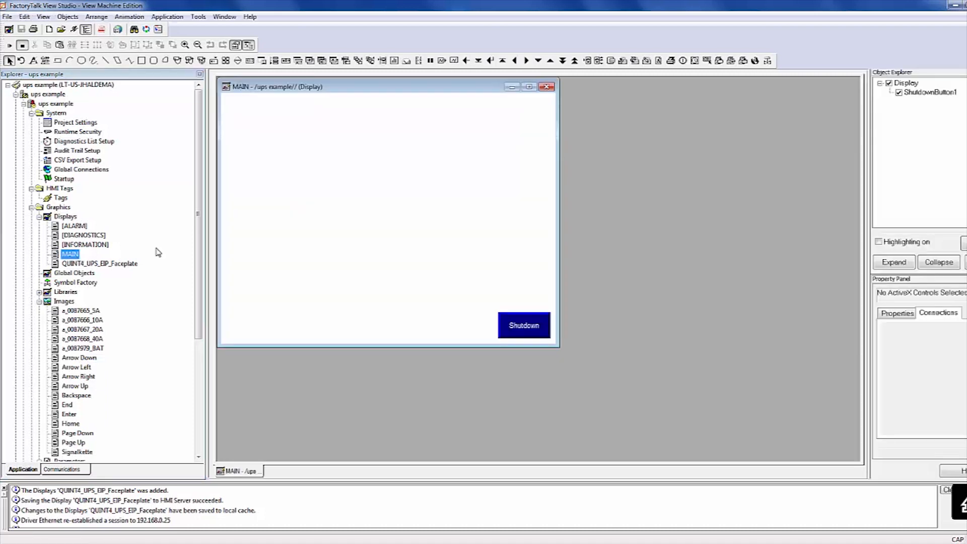
{"action": "mouse_move", "coordinate": [312, 71]}
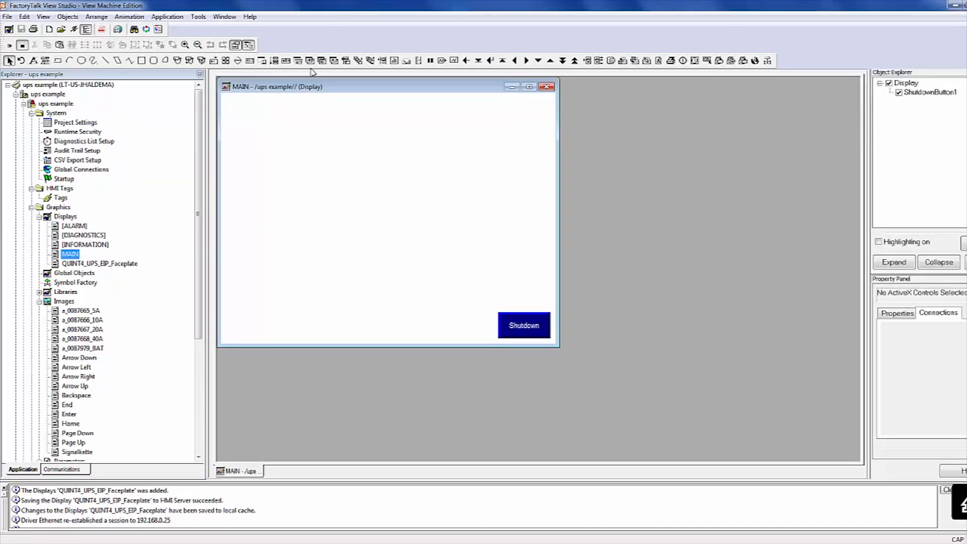
{"action": "mouse_move", "coordinate": [311, 61]}
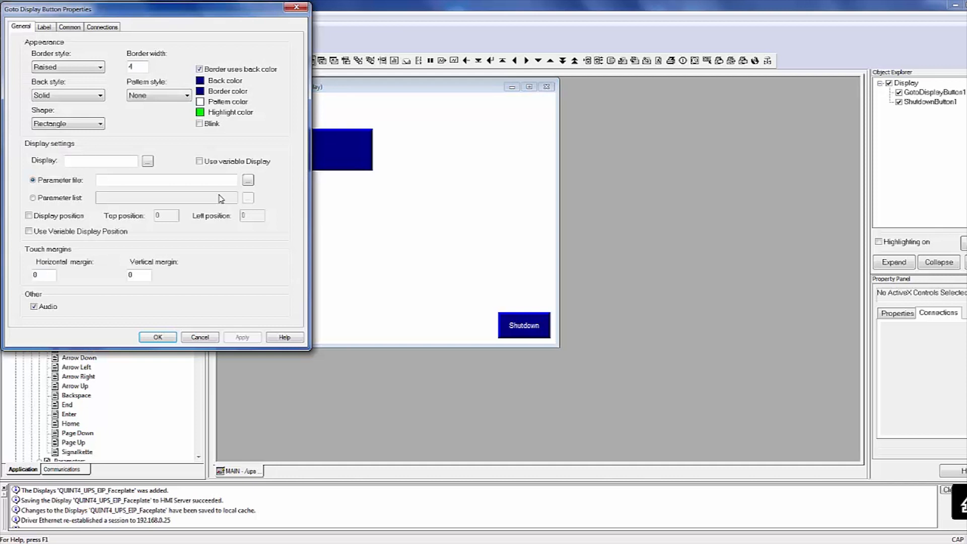
{"action": "left_click", "coordinate": [147, 161]}
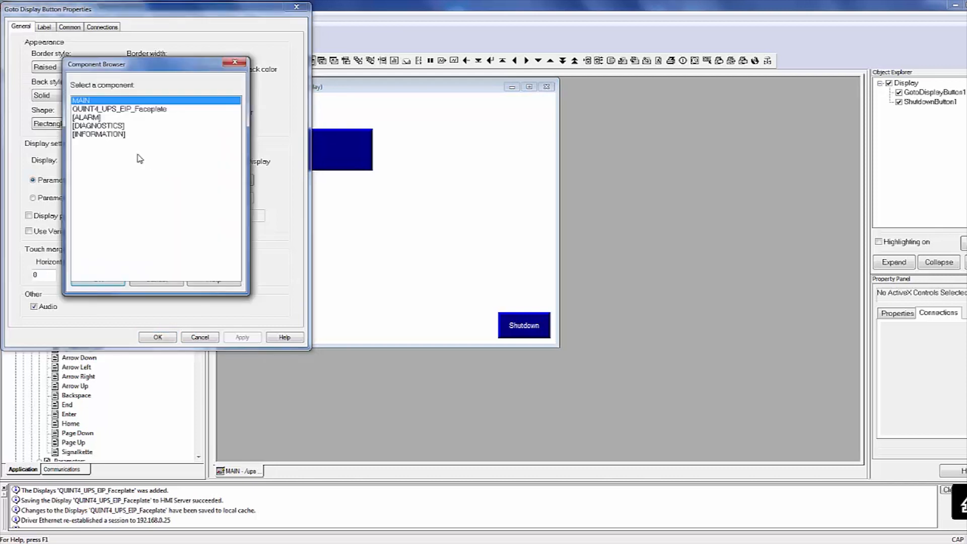
{"action": "left_click", "coordinate": [119, 109]}
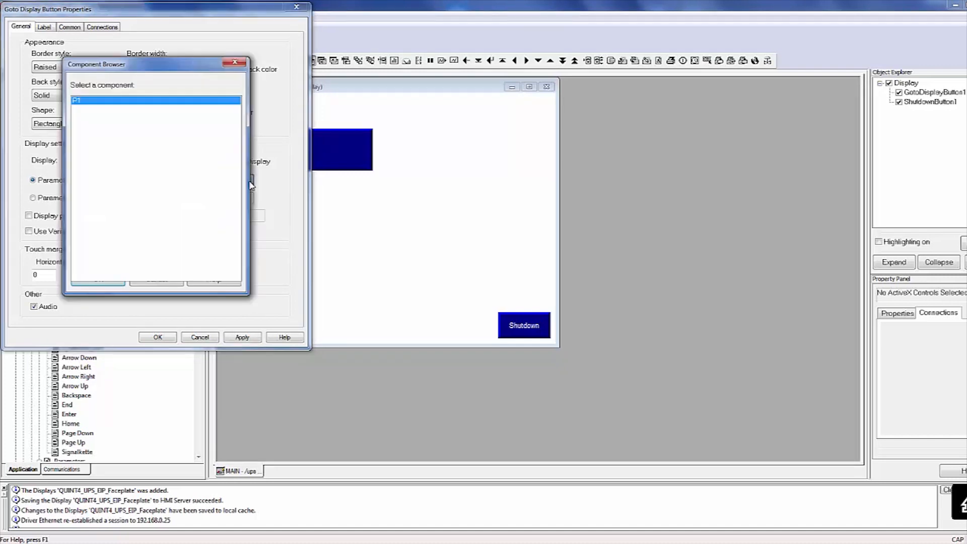
Caption the button UPS and apply.
{"action": "left_click", "coordinate": [43, 26]}
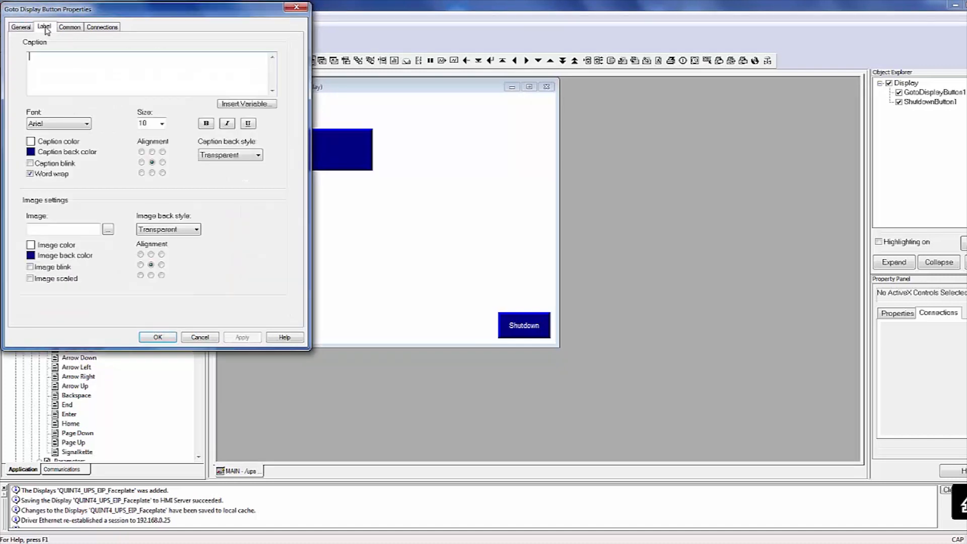
{"action": "type", "text": "UP"}
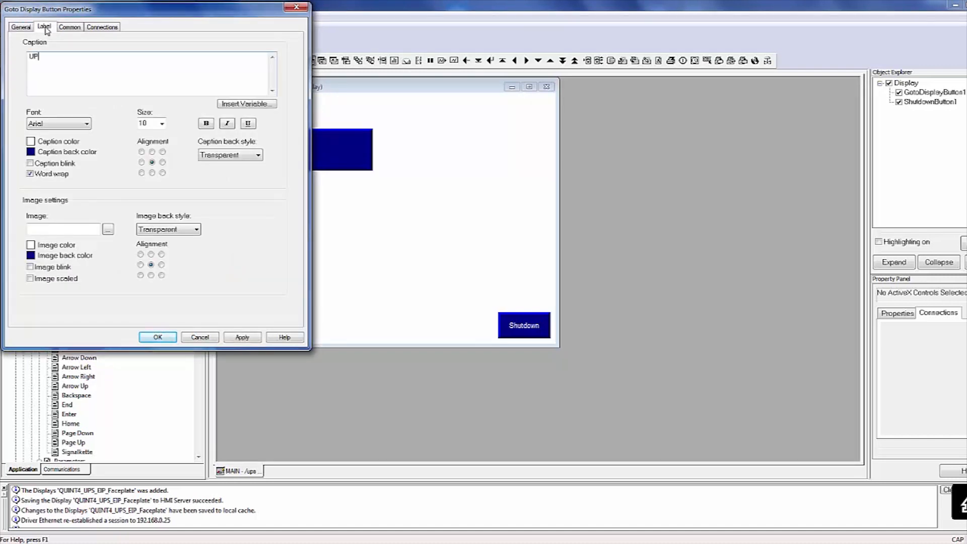
{"action": "type", "text": "S"}
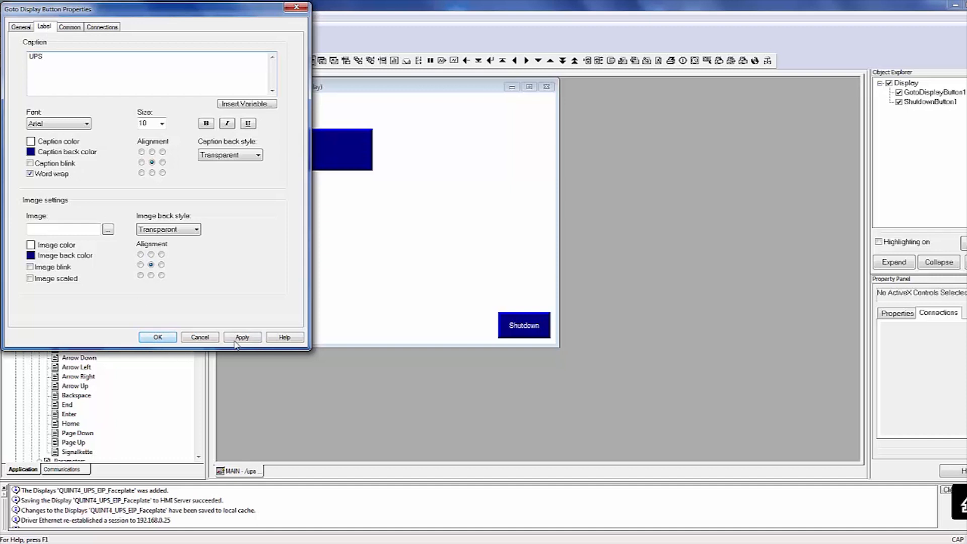
{"action": "left_click", "coordinate": [157, 338]}
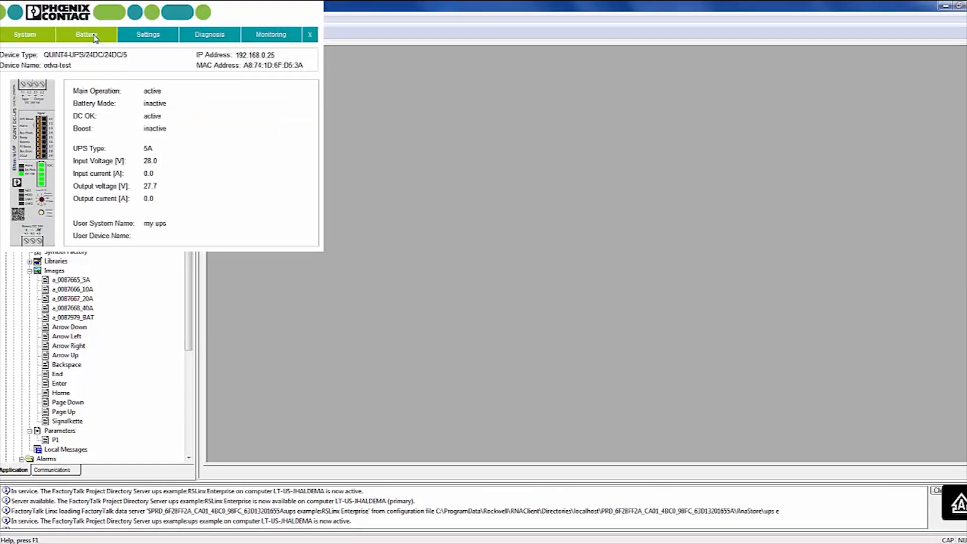
Switch the running QUINT4 UPS faceplate to its Diagnosis page.
{"action": "left_click", "coordinate": [209, 35]}
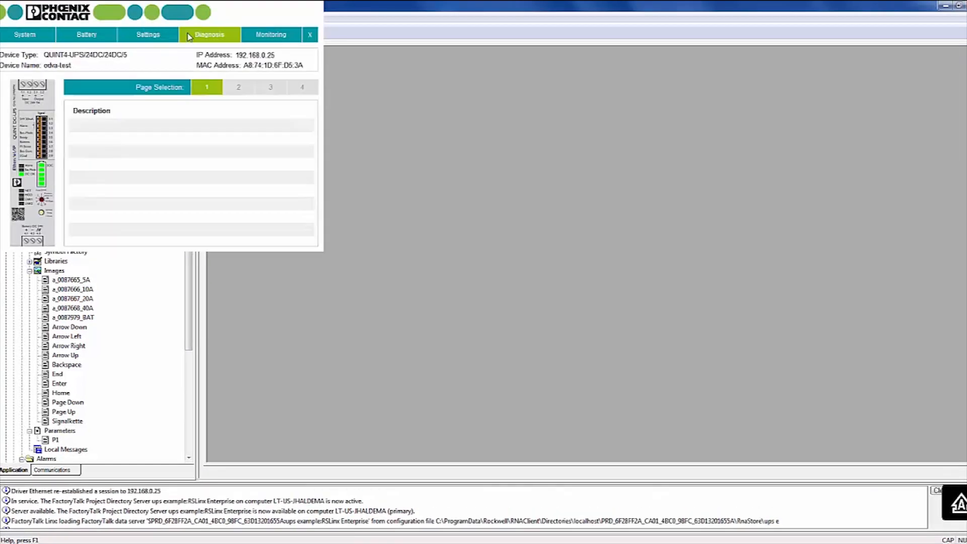